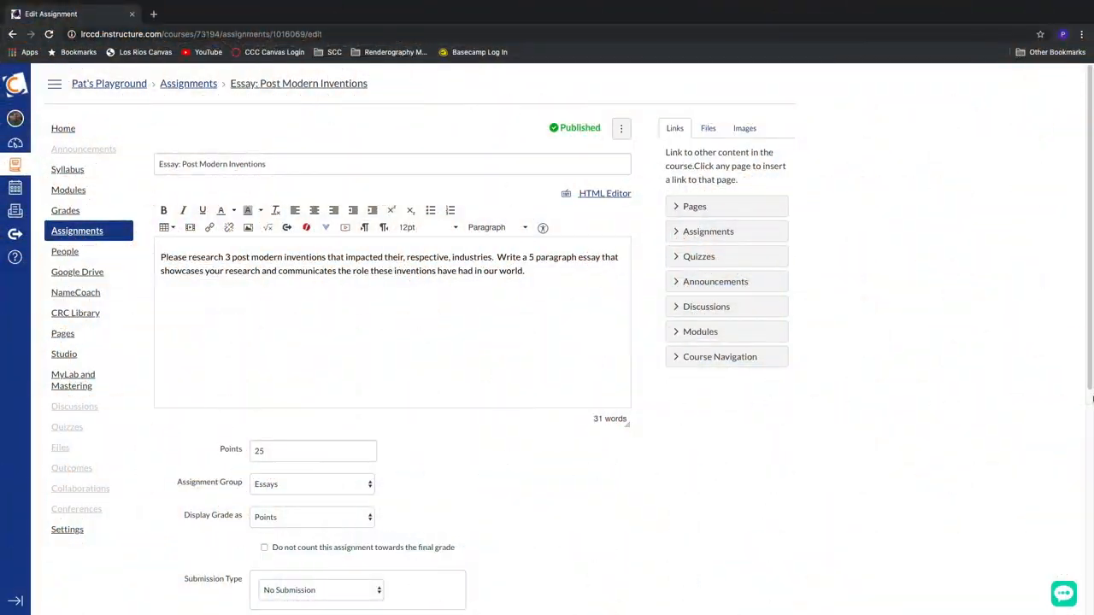
mouse_move(826, 478)
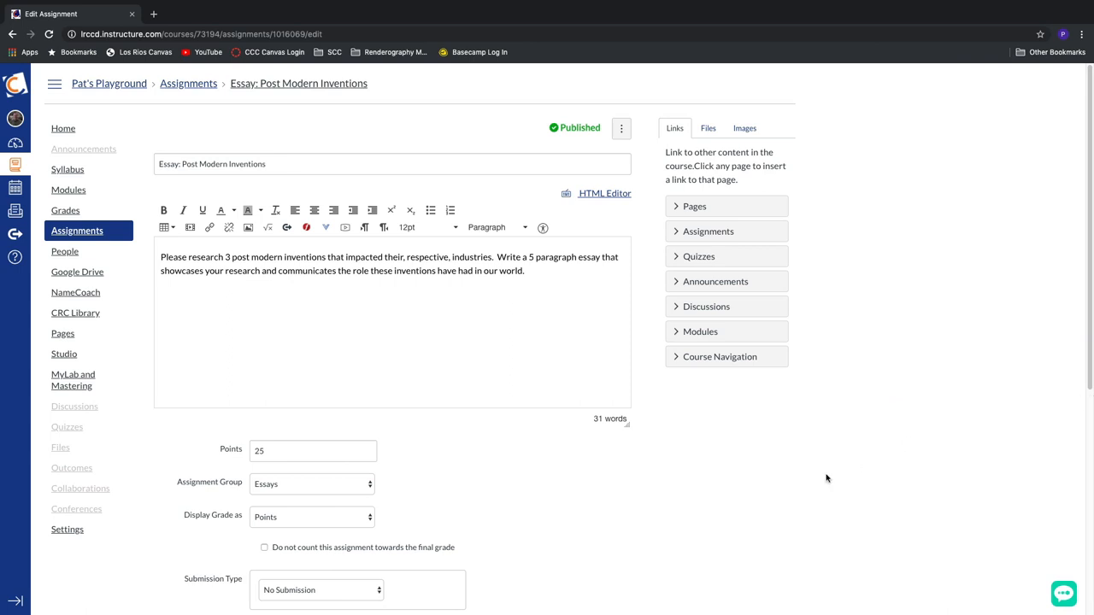
mouse_move(614, 468)
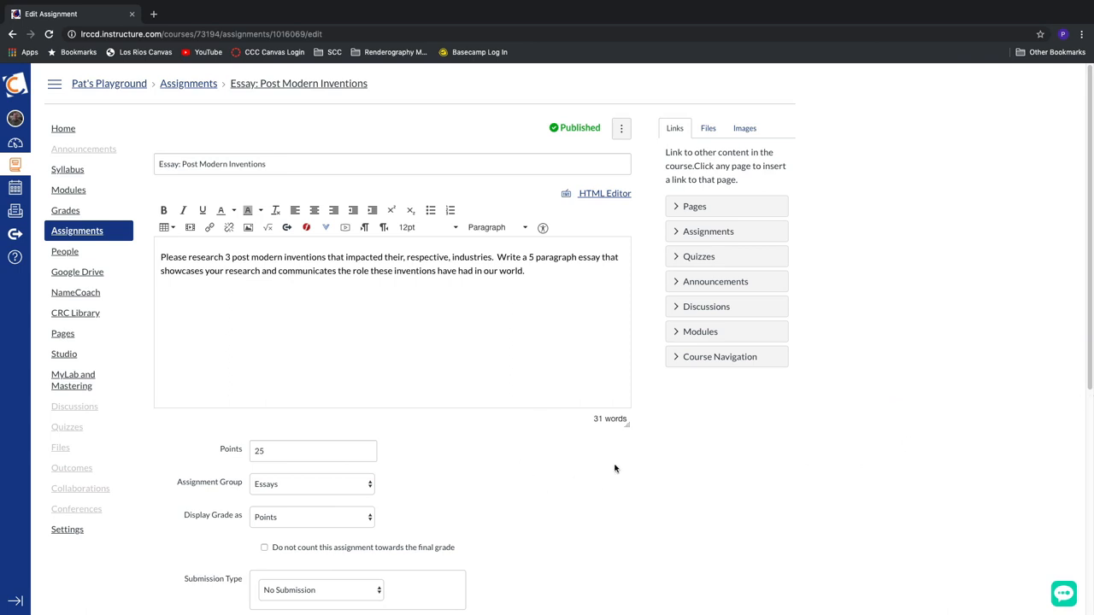
- Set the essay's submission type to Online, with Text Entry unchecked and Website URL kept
scroll(down, 3)
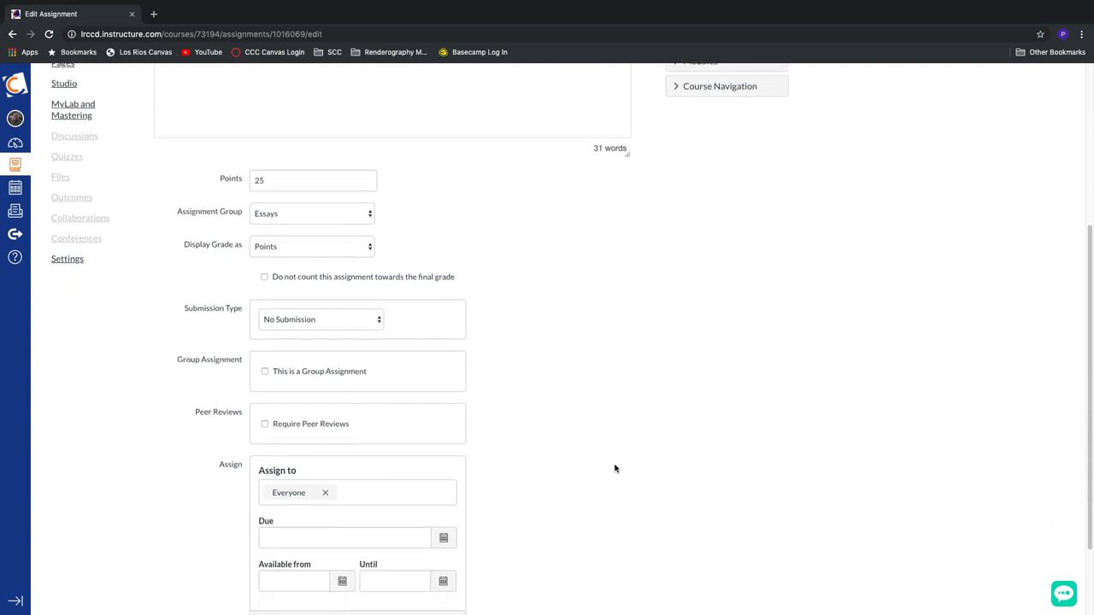
scroll(down, 3)
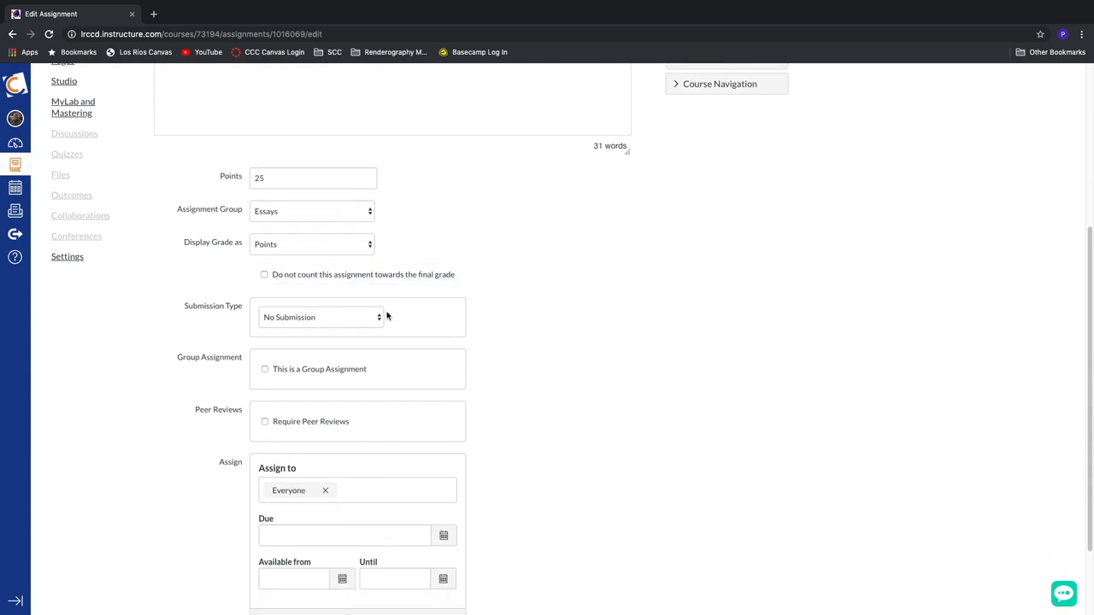
mouse_move(324, 323)
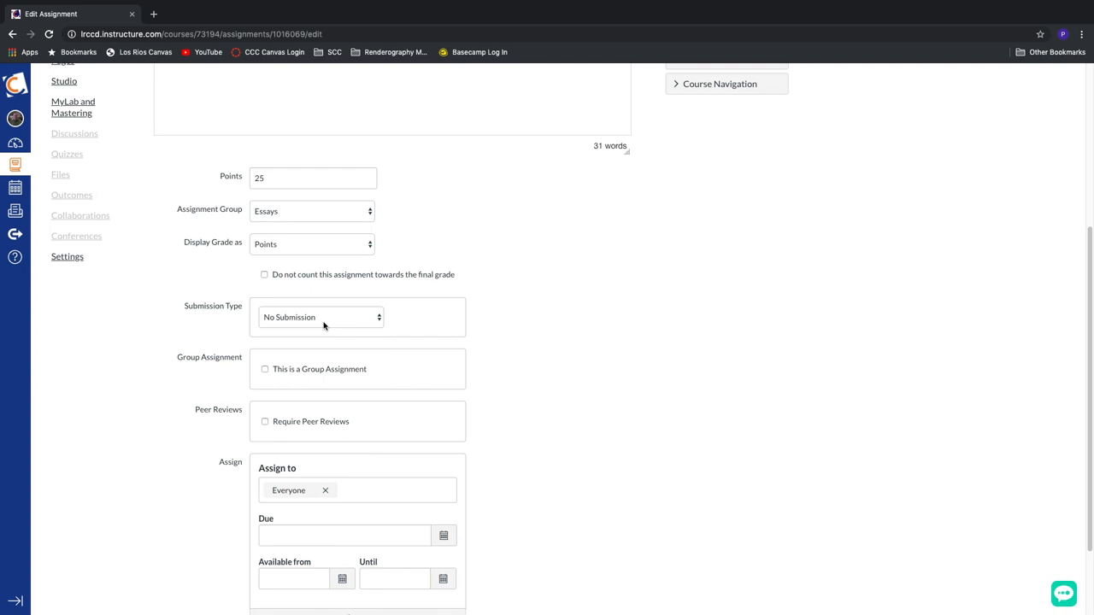
mouse_move(270, 325)
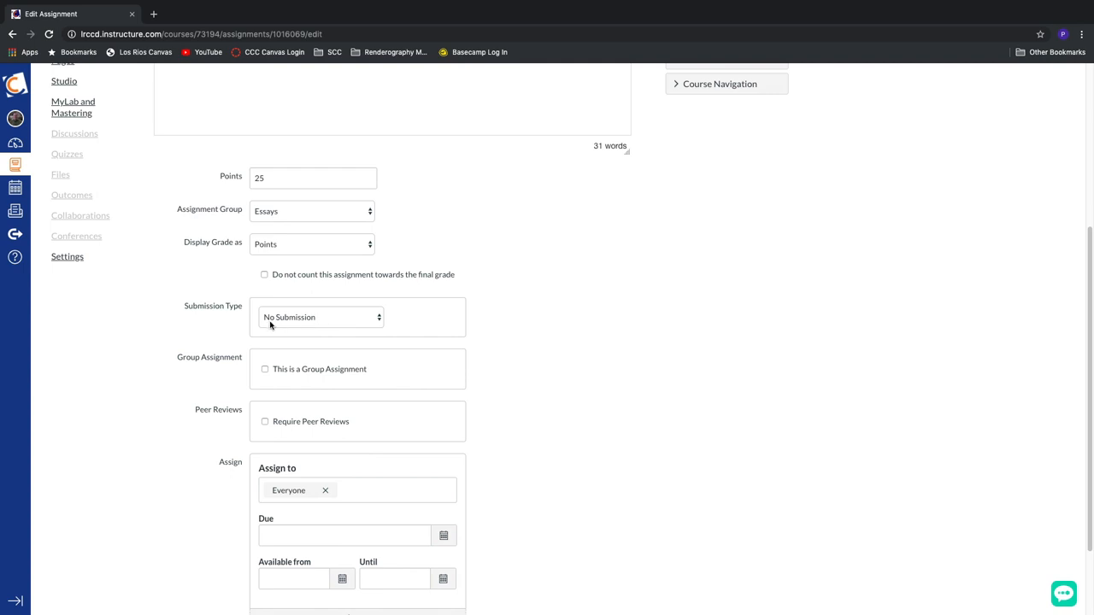
mouse_move(289, 323)
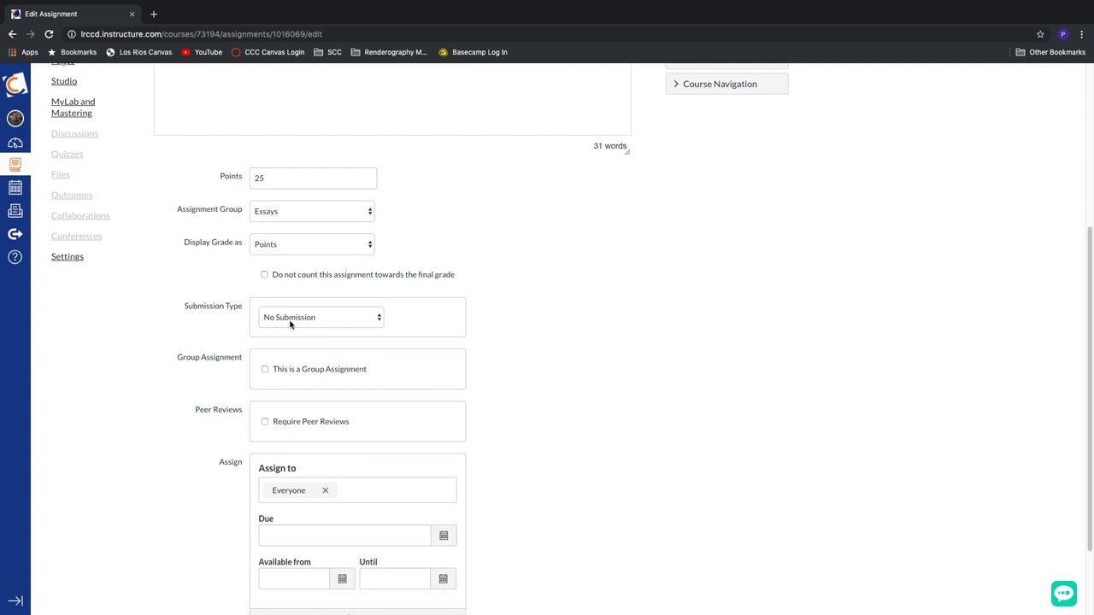
mouse_move(308, 320)
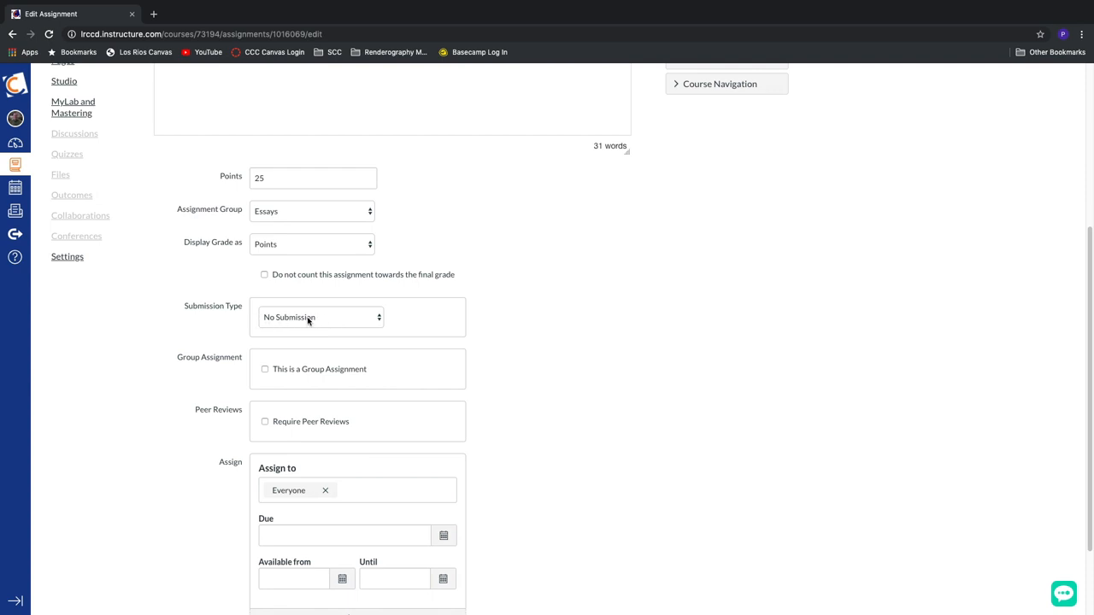
click(321, 317)
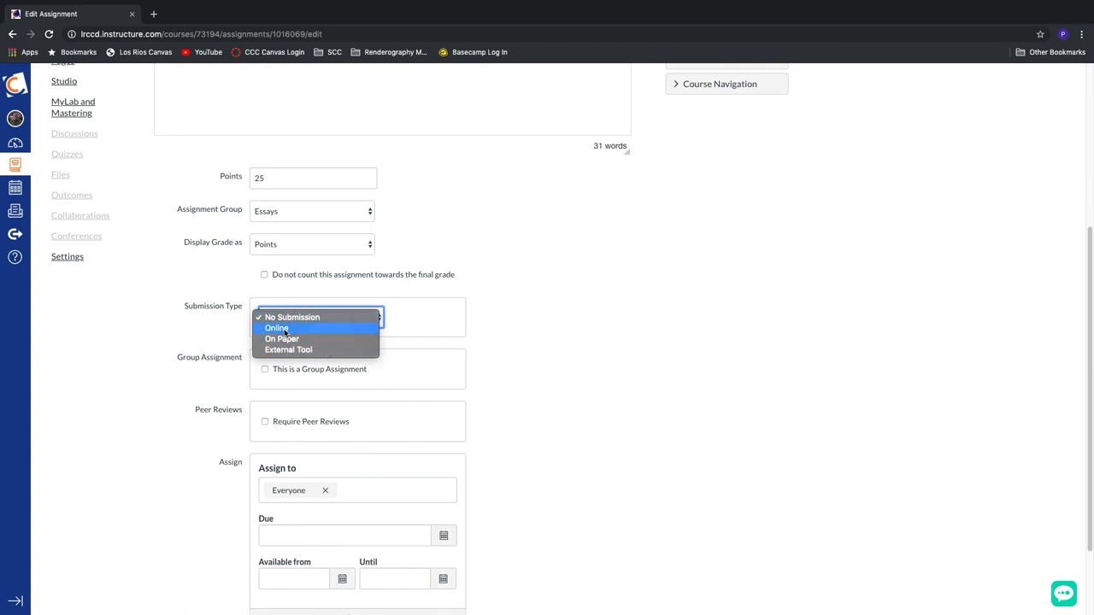
mouse_move(311, 328)
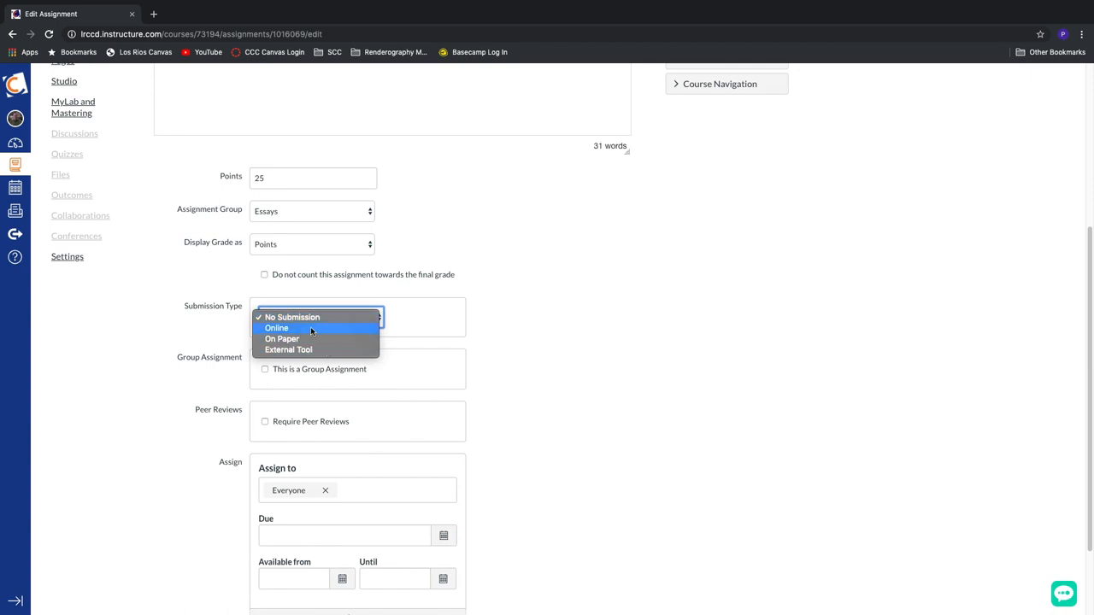
click(291, 317)
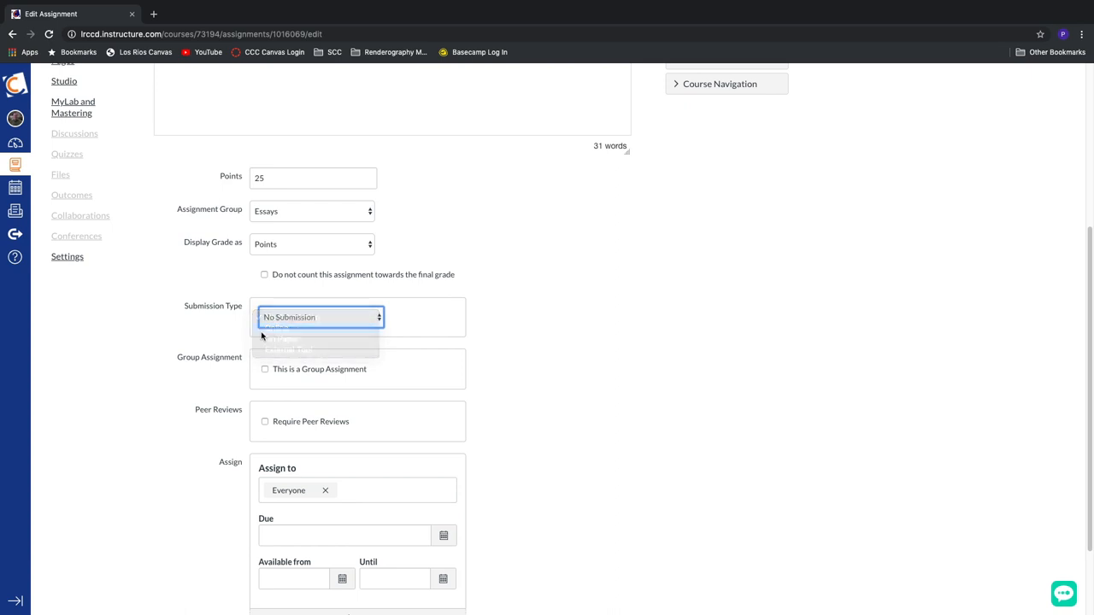
click(320, 317)
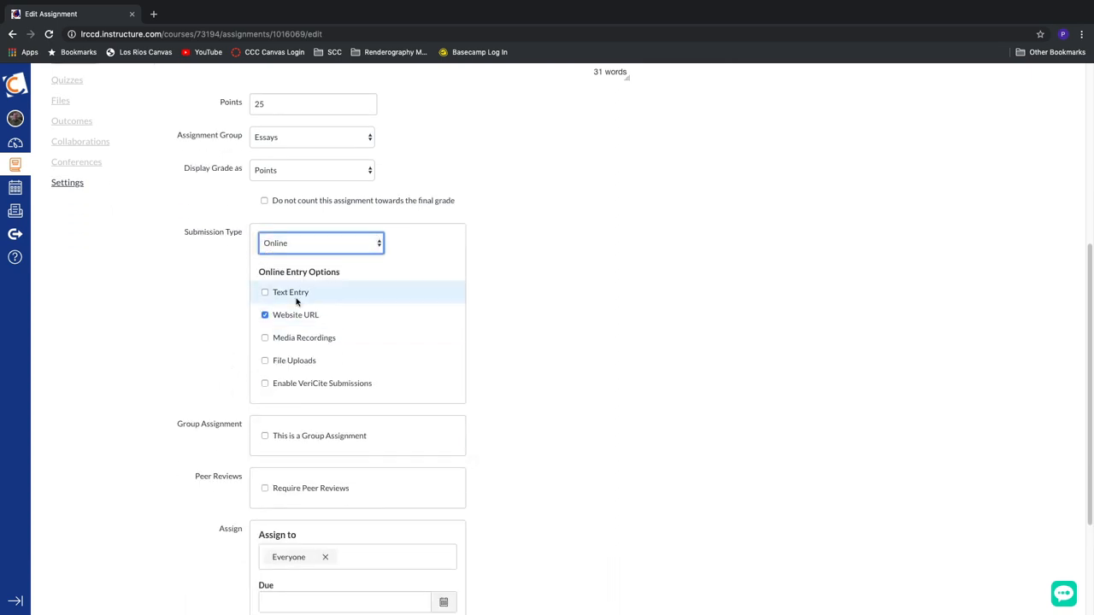
mouse_move(323, 294)
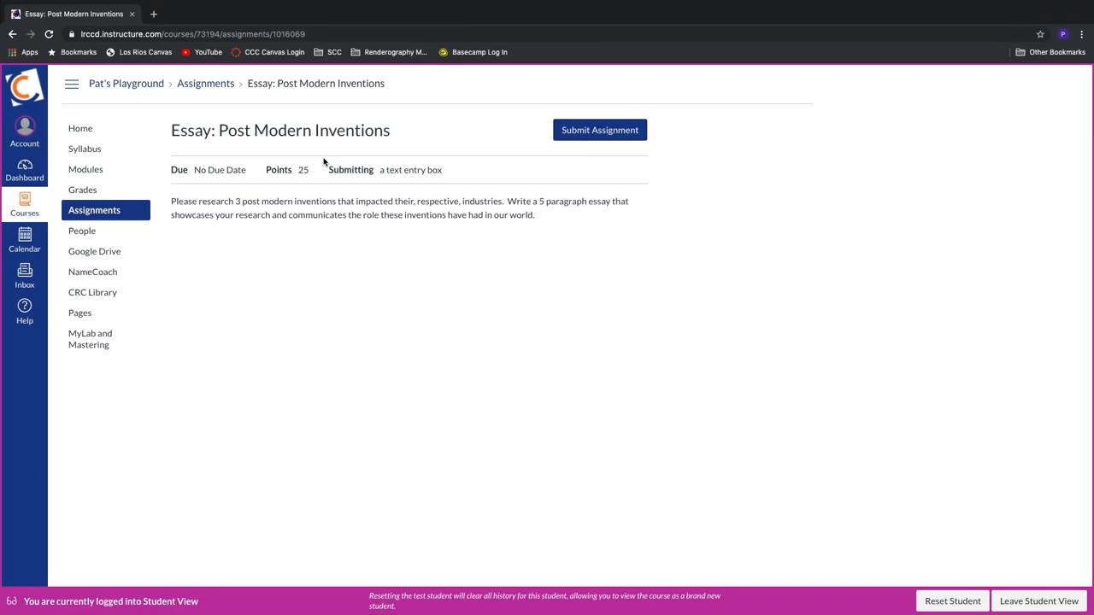
mouse_move(214, 155)
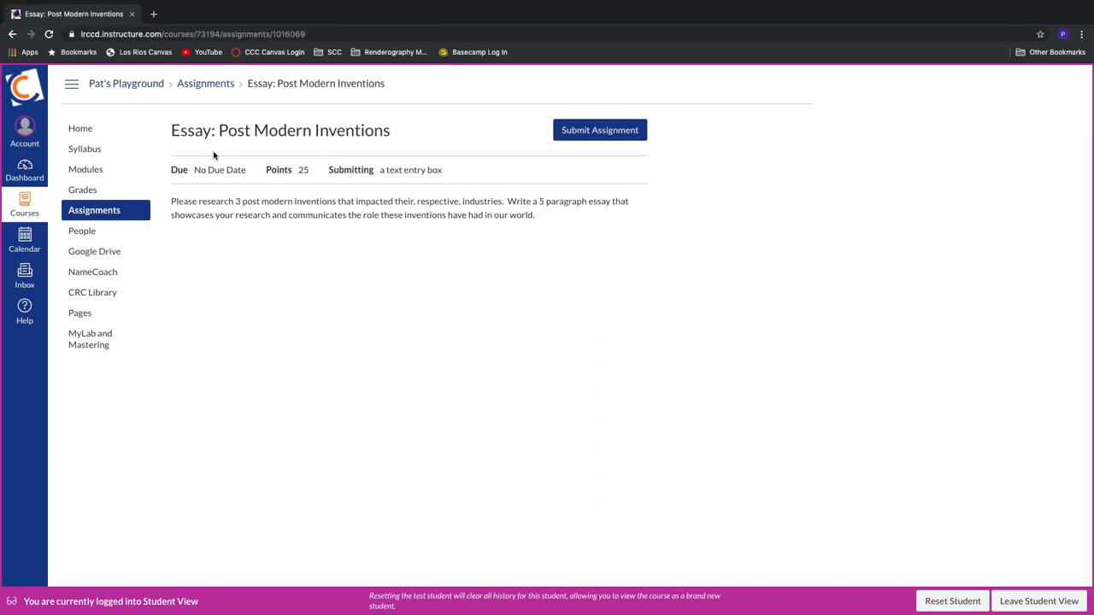
mouse_move(329, 168)
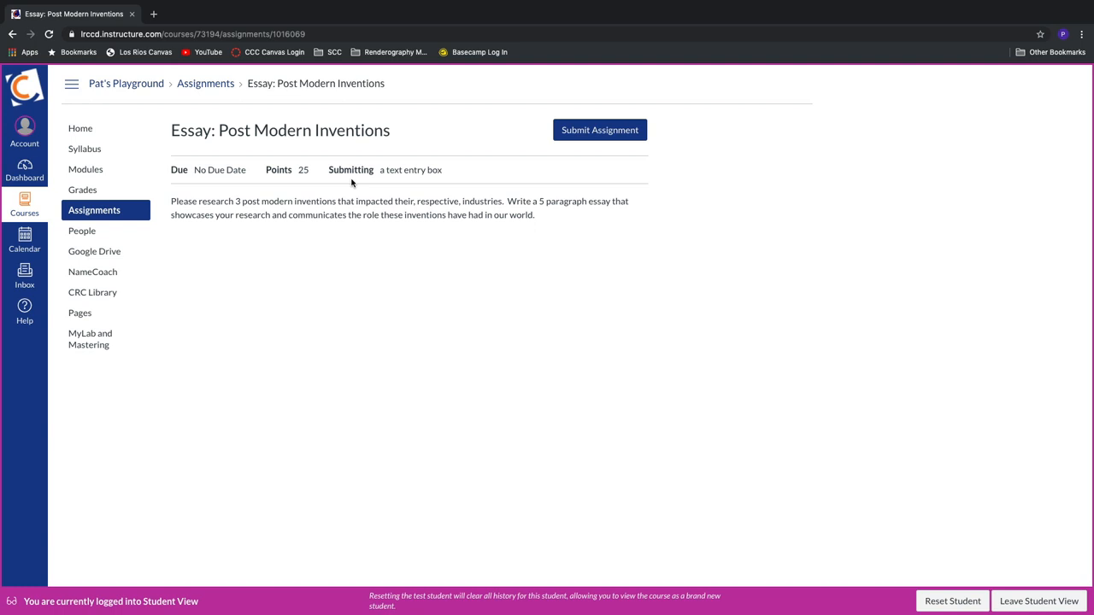
mouse_move(381, 188)
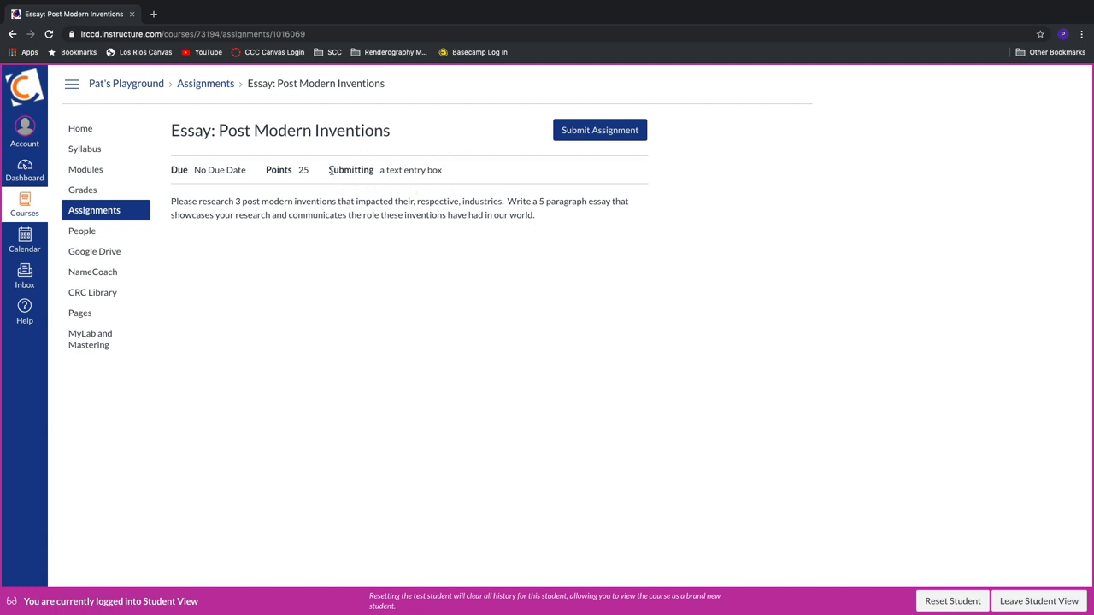
mouse_move(430, 183)
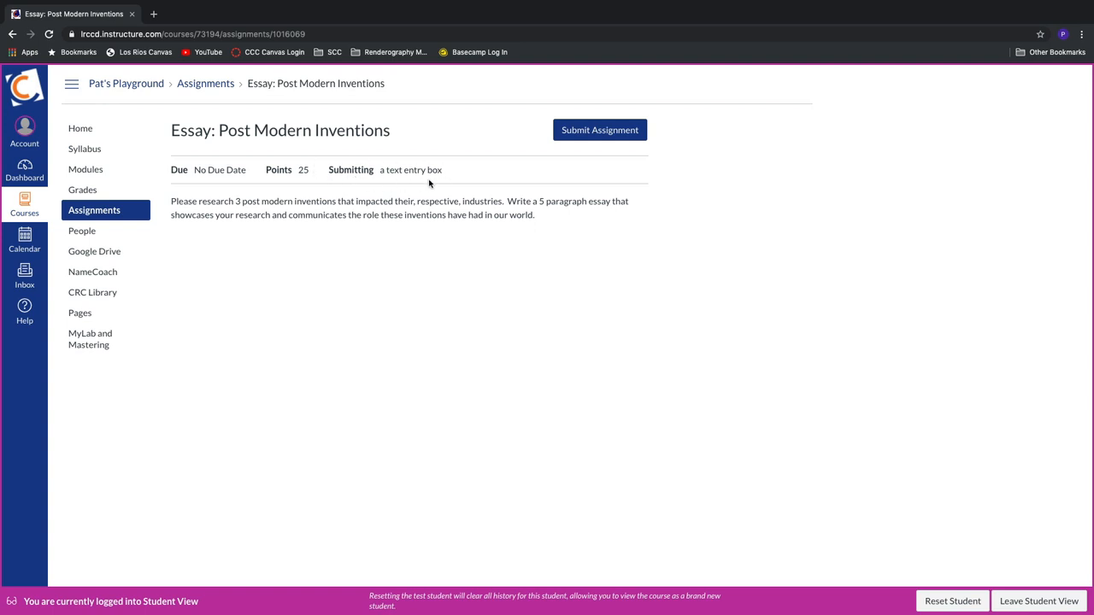
mouse_move(425, 181)
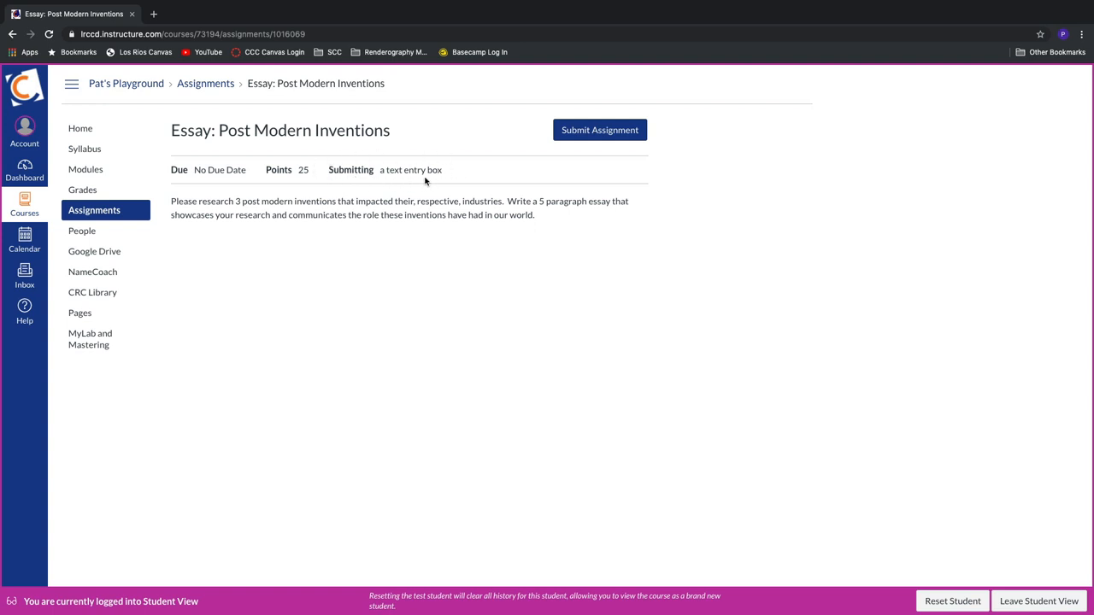
mouse_move(409, 179)
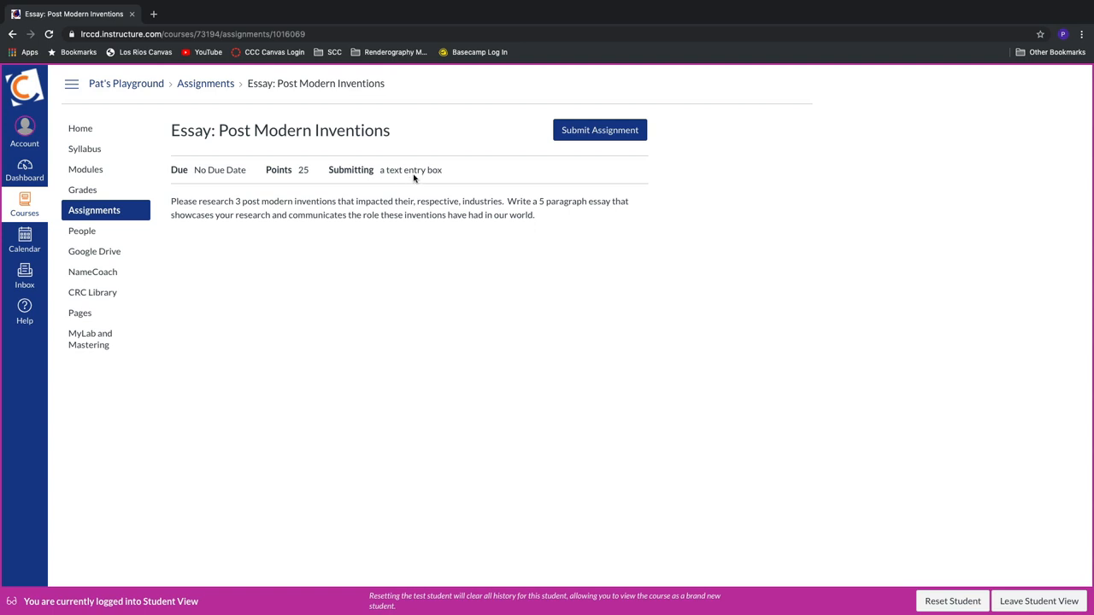
mouse_move(420, 181)
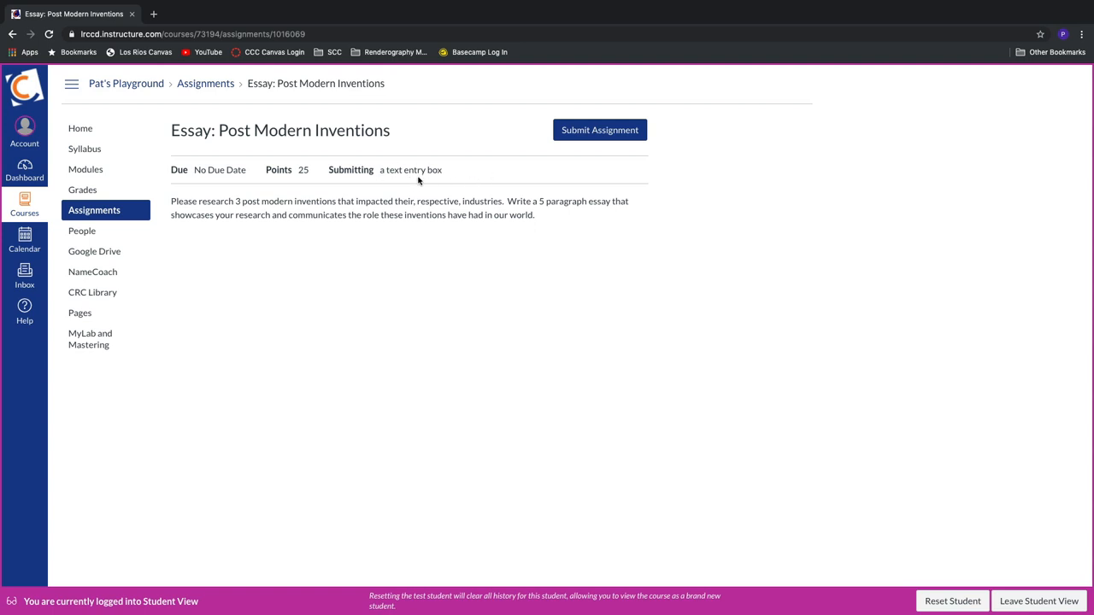
mouse_move(436, 161)
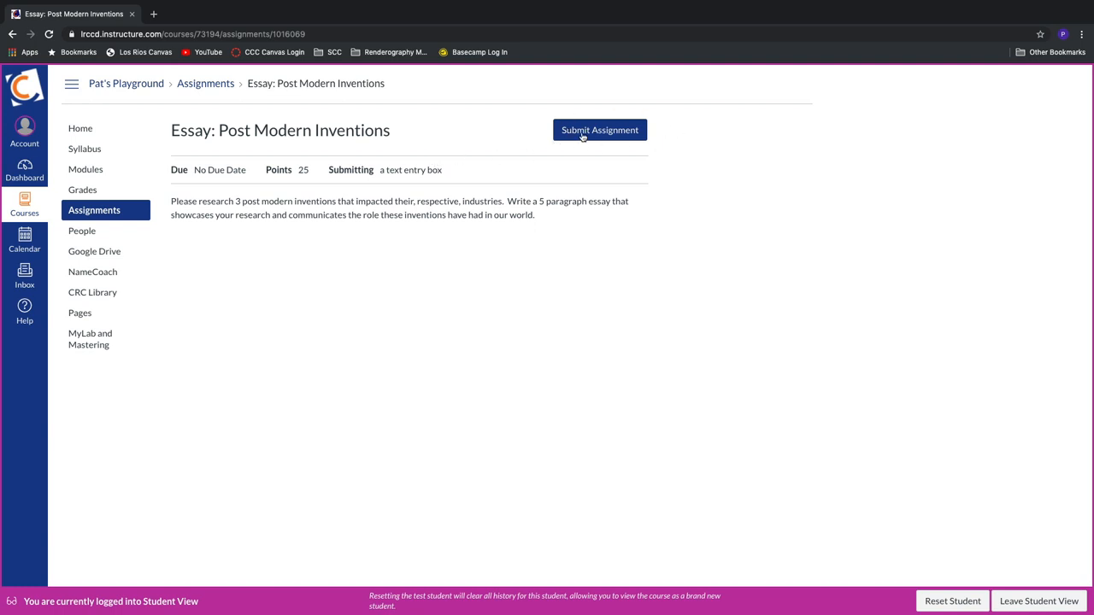
- As the test student, submit the essay with the text 'Test Test Test'
click(600, 130)
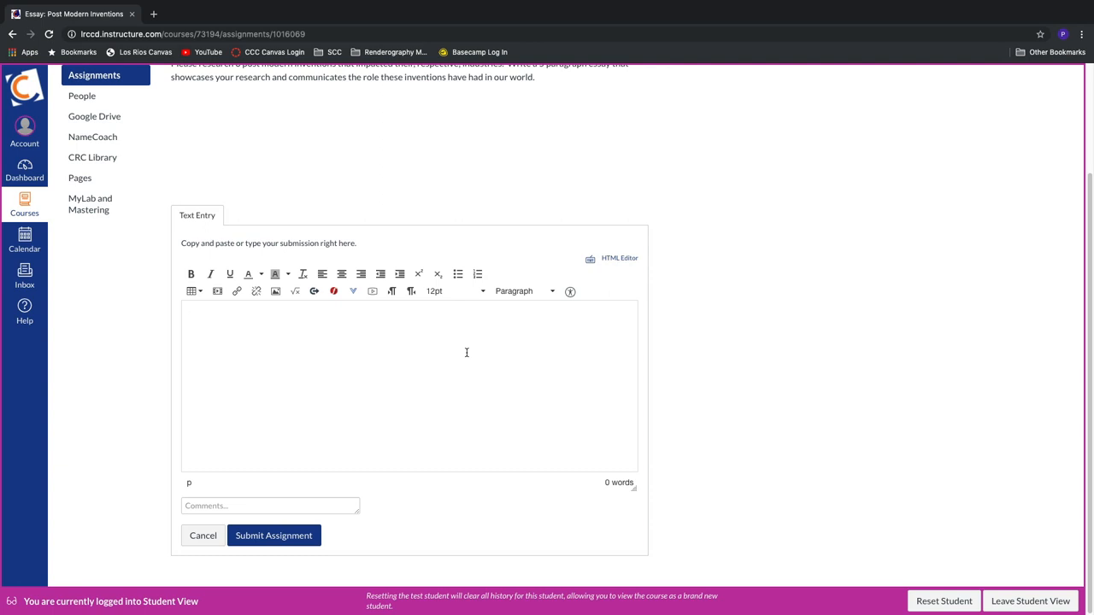
mouse_move(292, 341)
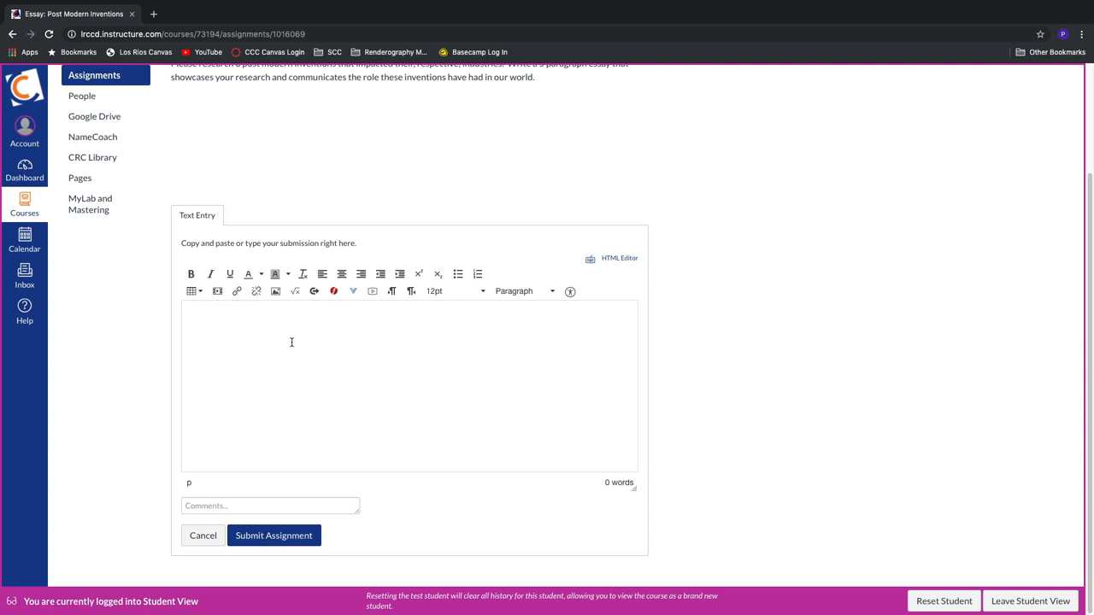
mouse_move(198, 556)
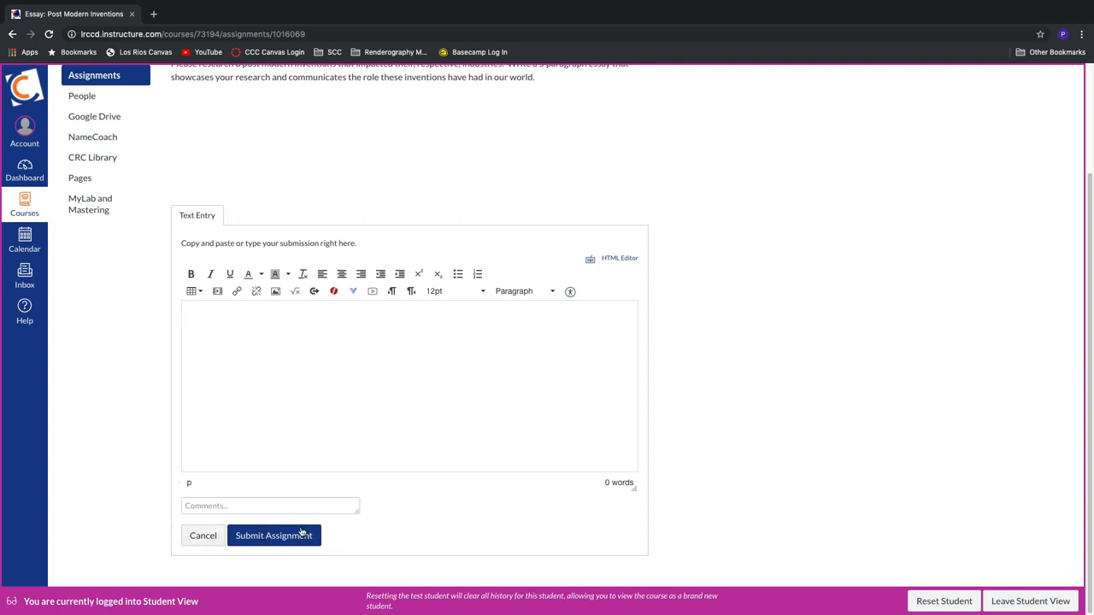
mouse_move(259, 522)
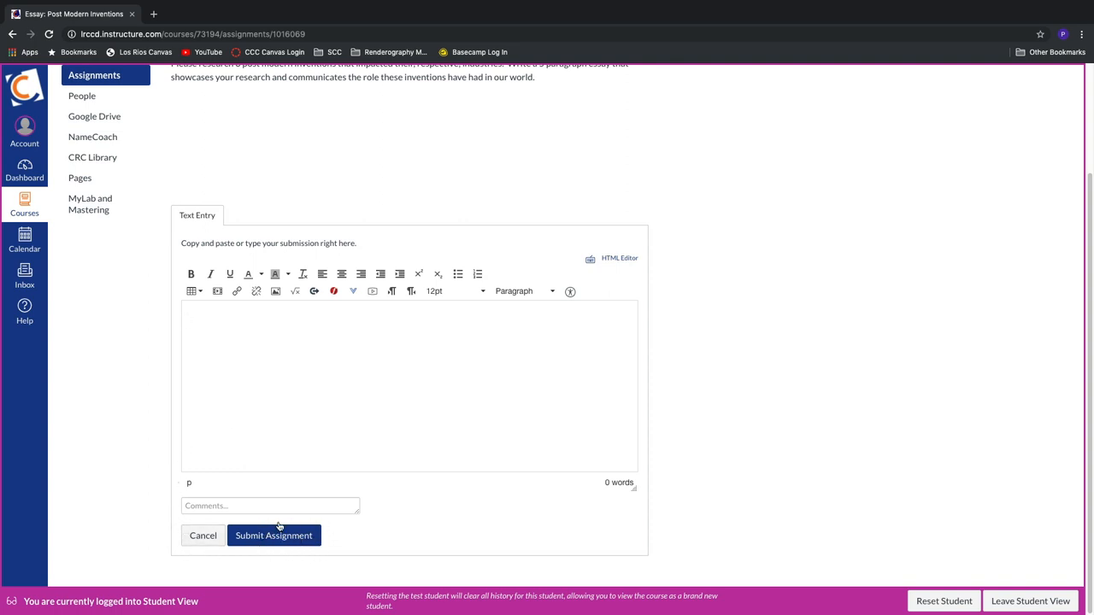
text(Test Test Ts)
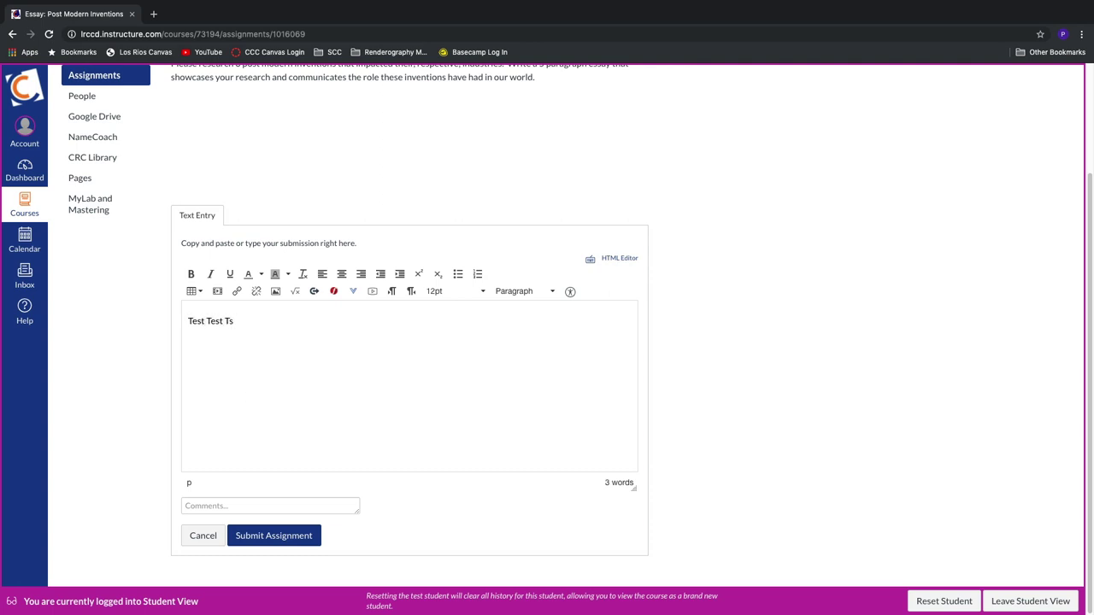
click(274, 535)
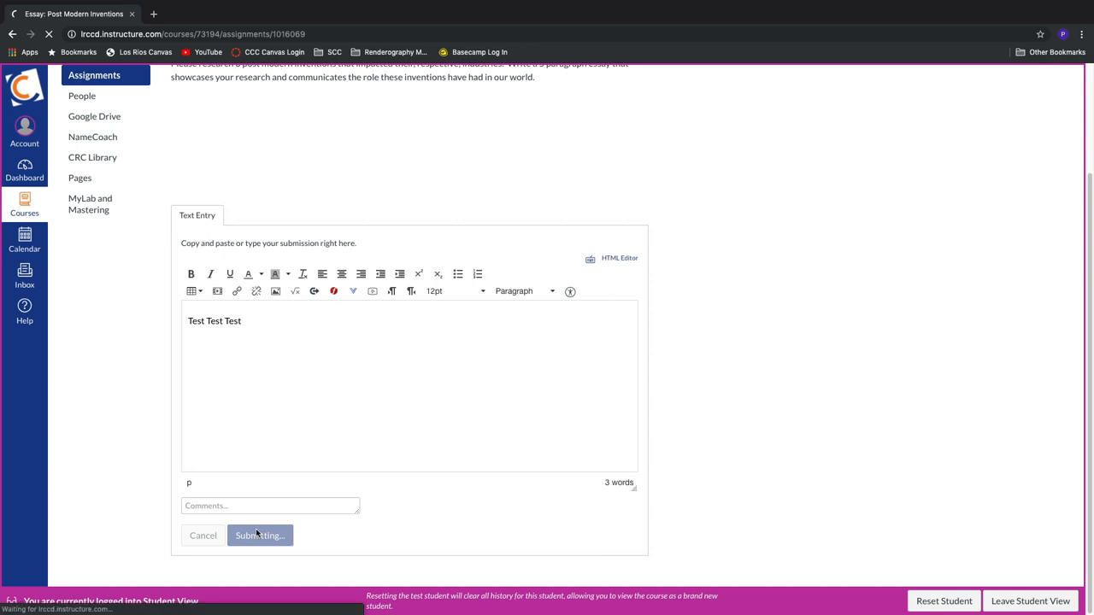
- Dismiss the 'Assignment successfully submitted' notice and leave Student View
click(260, 535)
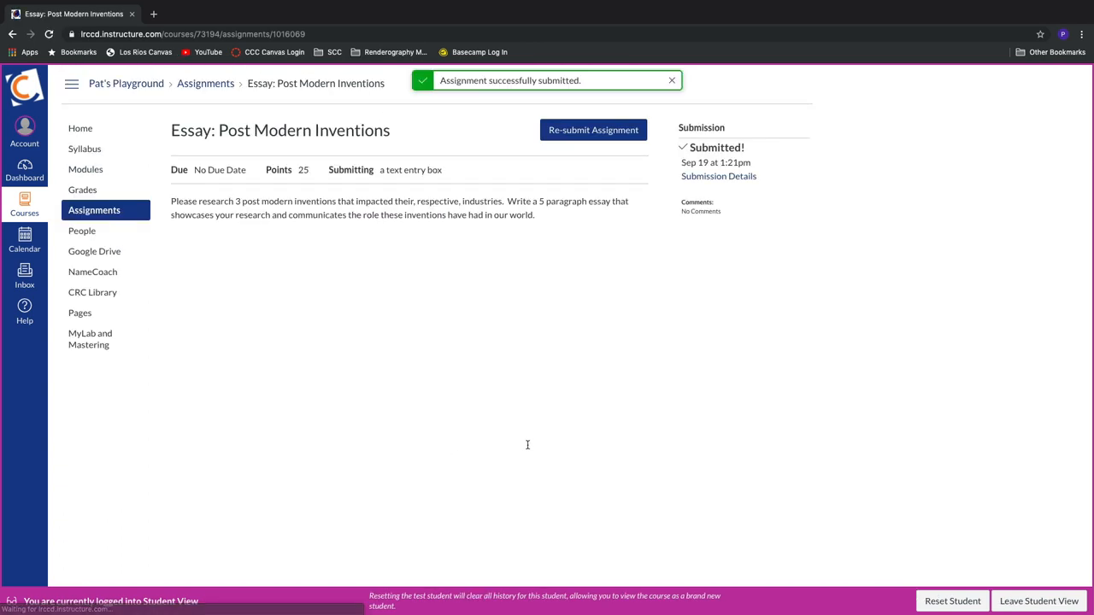
mouse_move(661, 137)
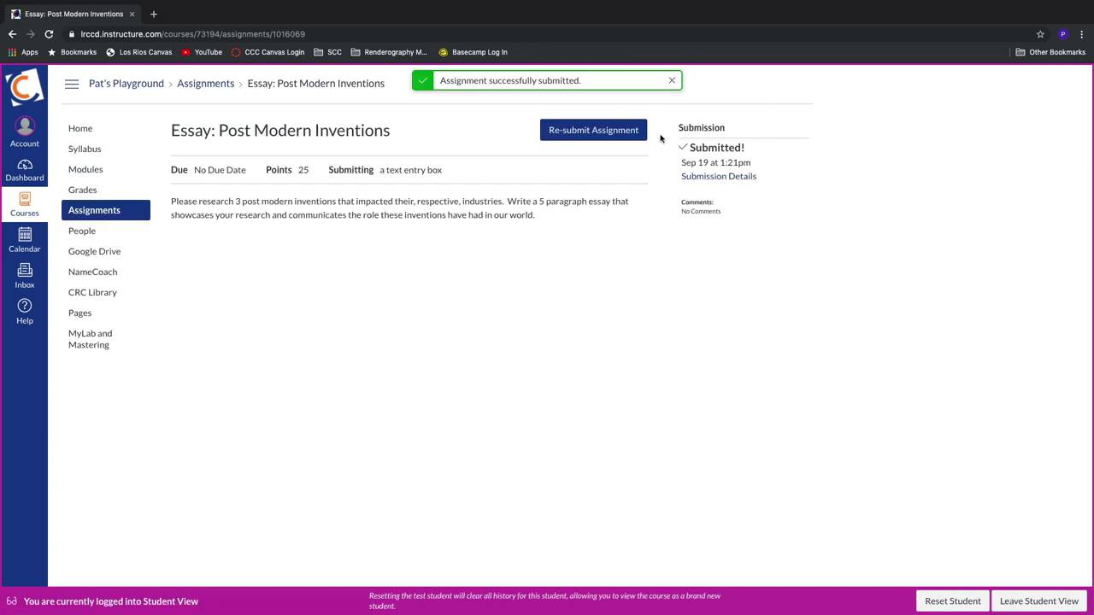
mouse_move(752, 114)
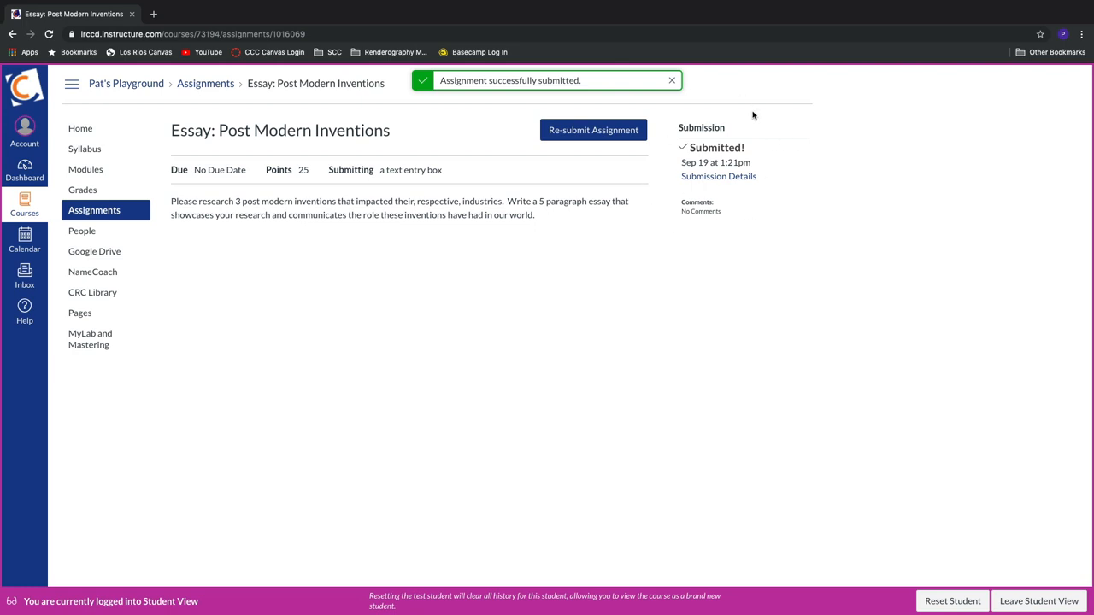
mouse_move(605, 211)
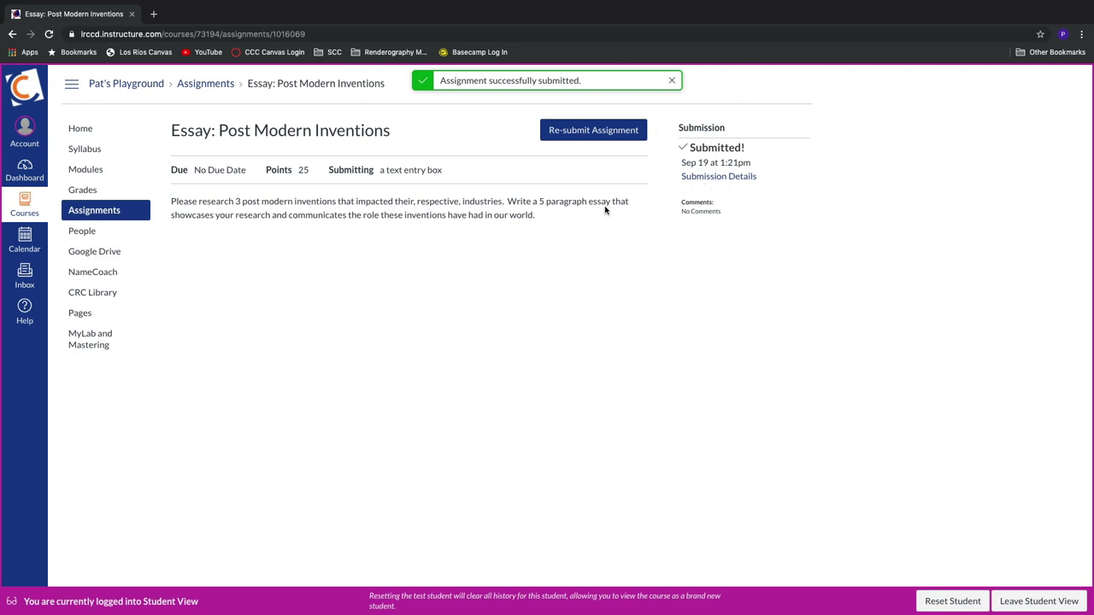
click(672, 80)
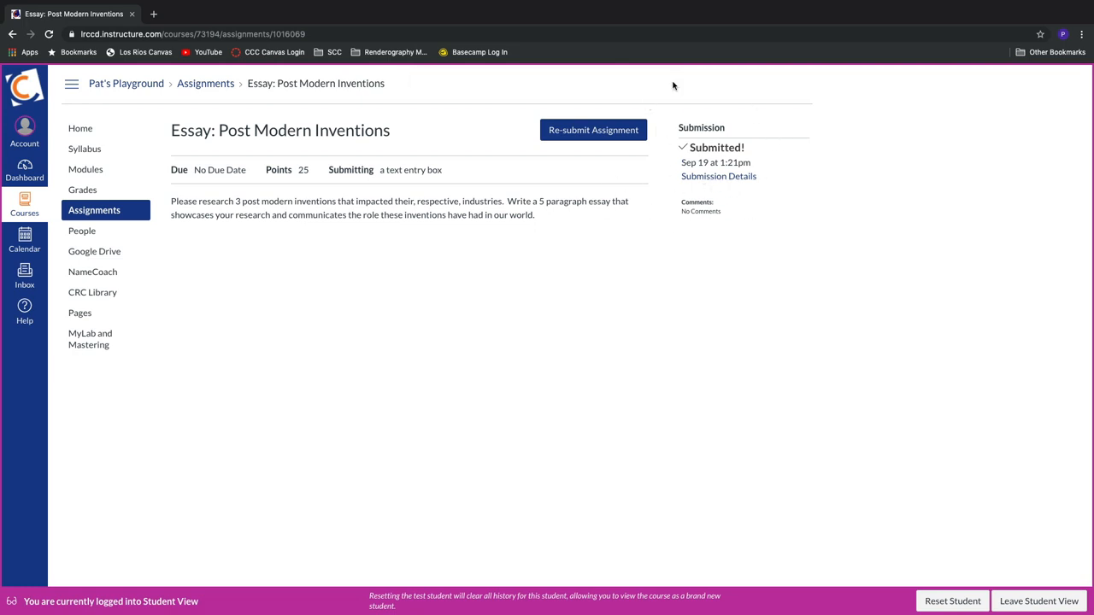
mouse_move(1003, 551)
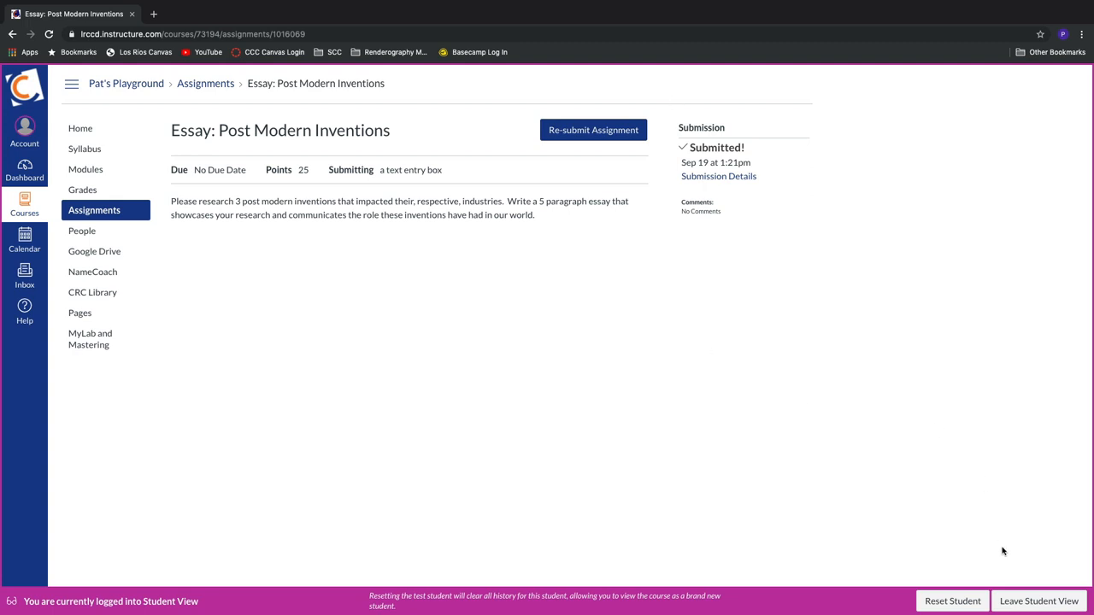
click(1038, 601)
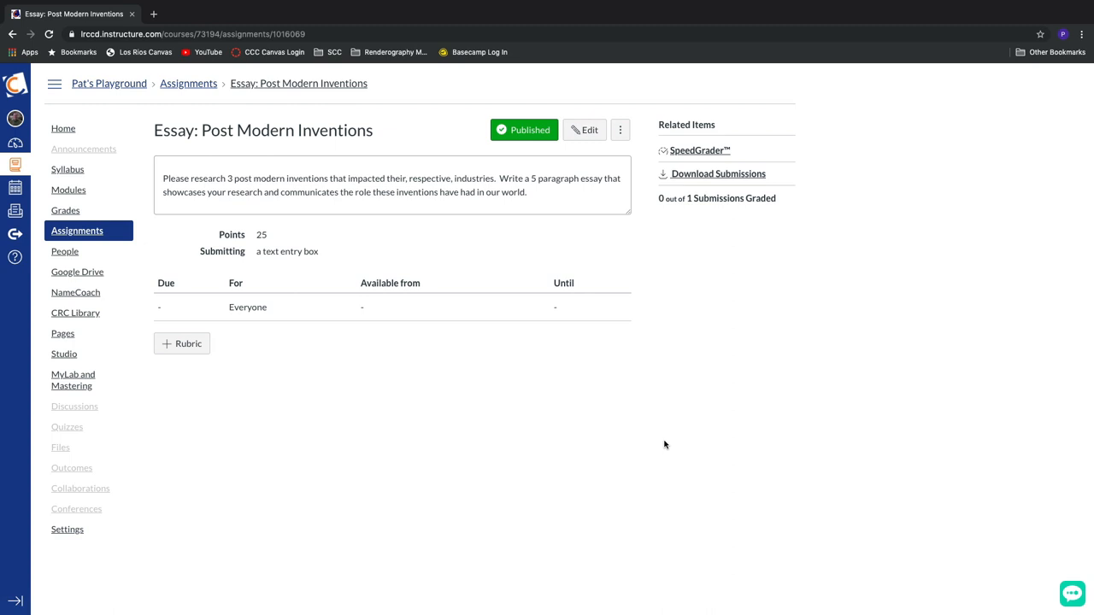
- Open the Post Modern Inventions essay from the gradebook in SpeedGrader to view the test submission
click(65, 210)
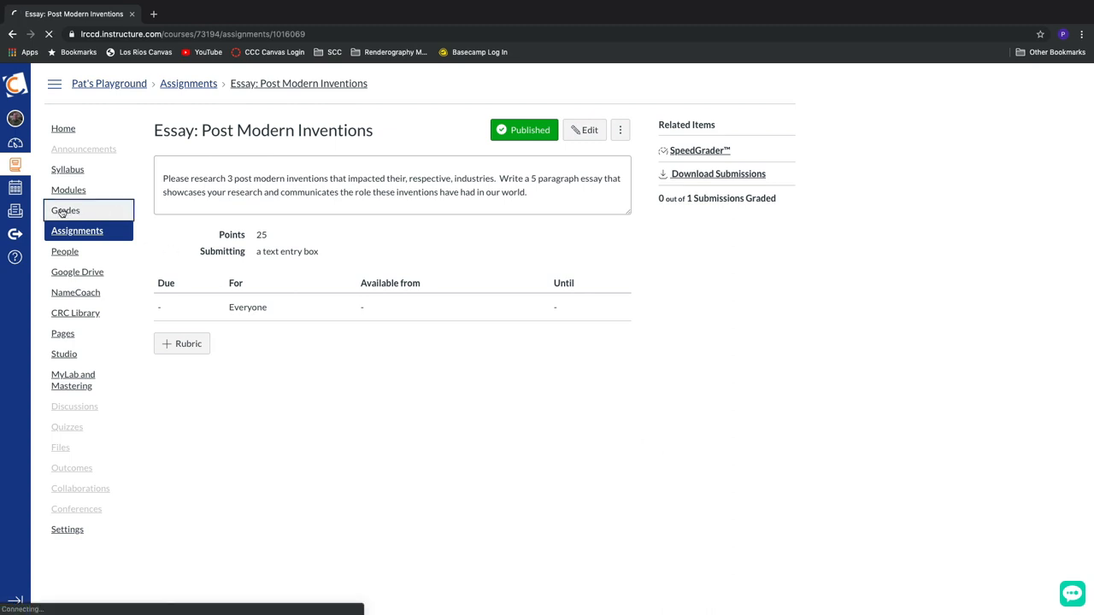
click(65, 210)
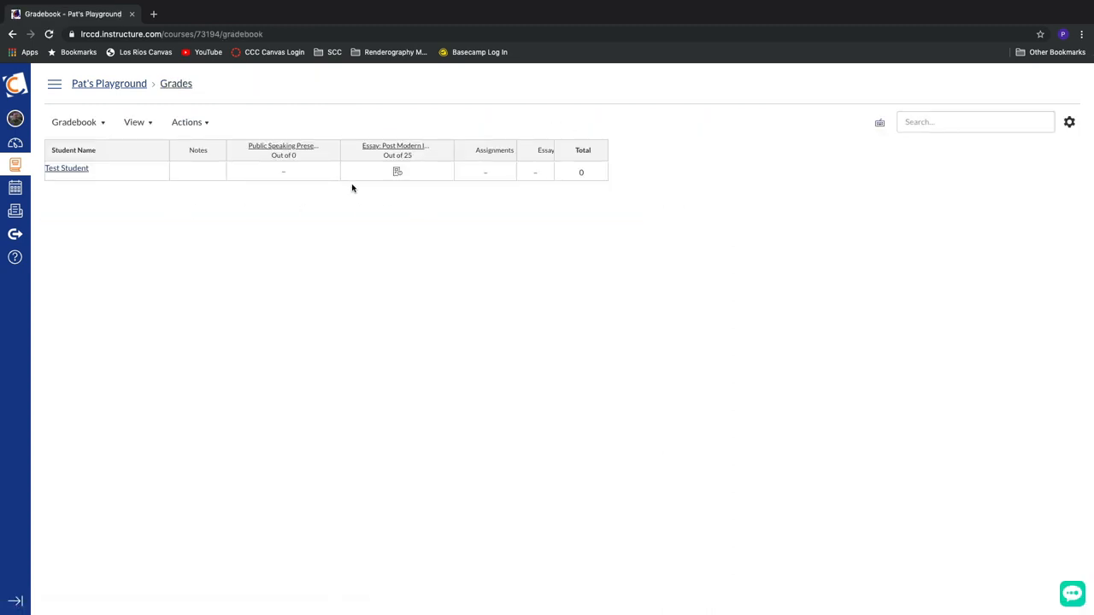
mouse_move(384, 175)
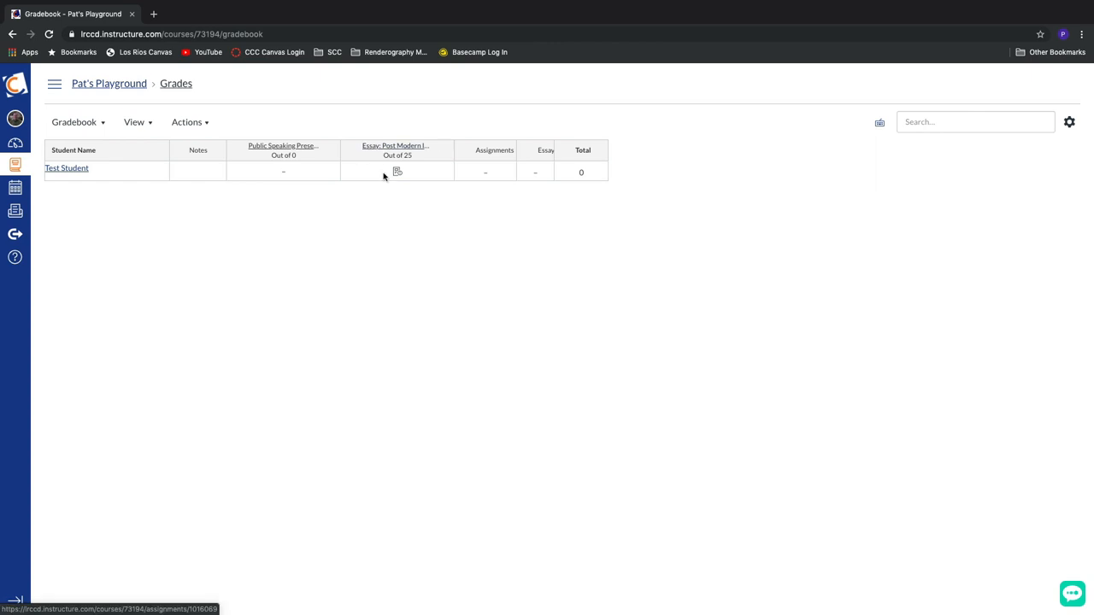
click(397, 172)
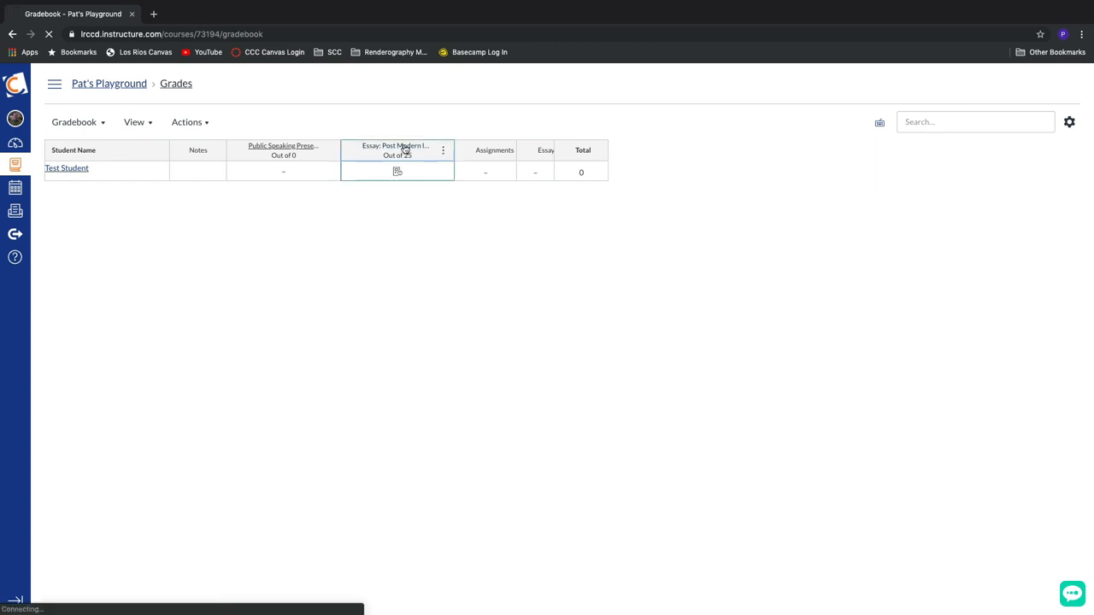
click(389, 145)
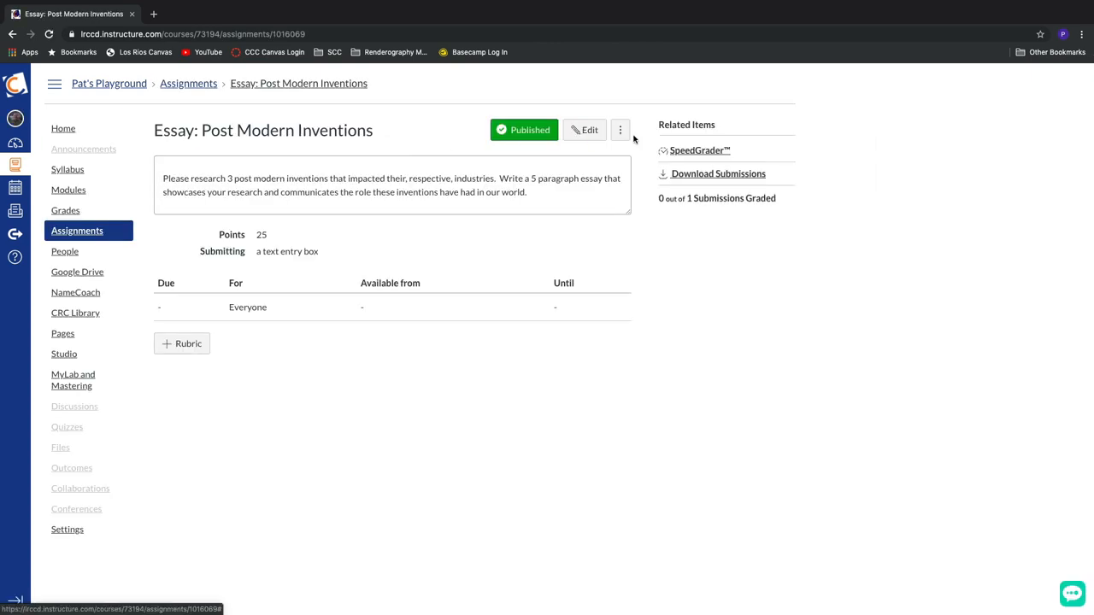
click(699, 150)
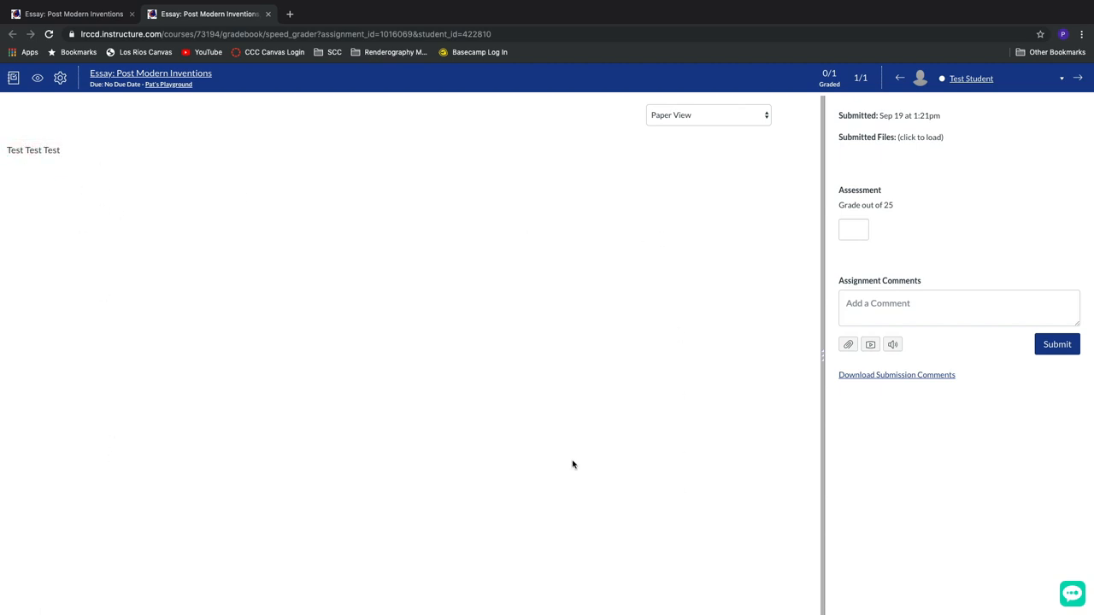
mouse_move(382, 378)
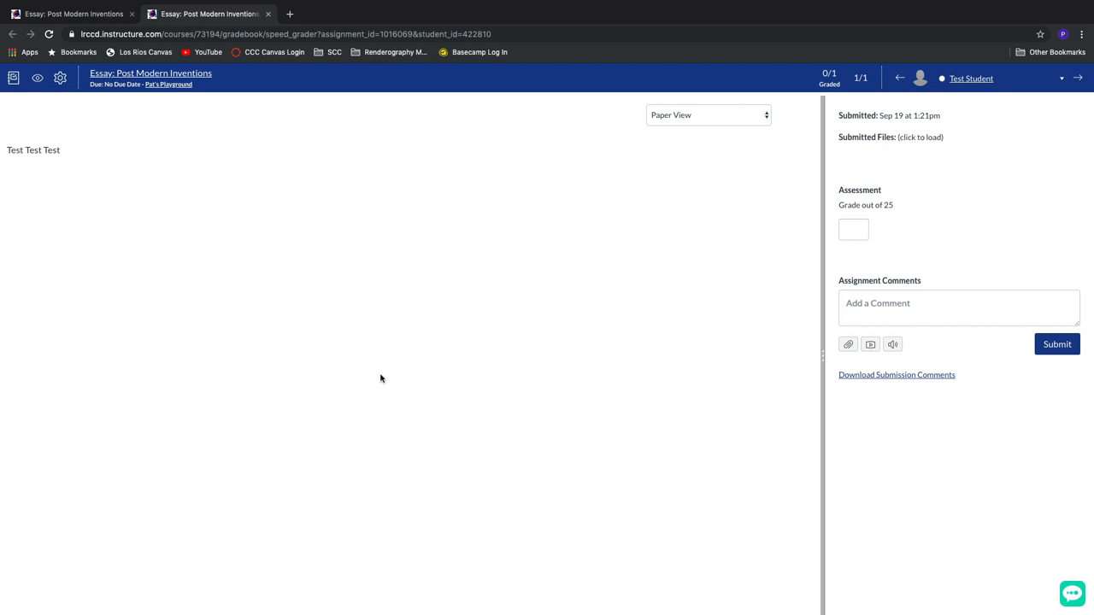
mouse_move(618, 237)
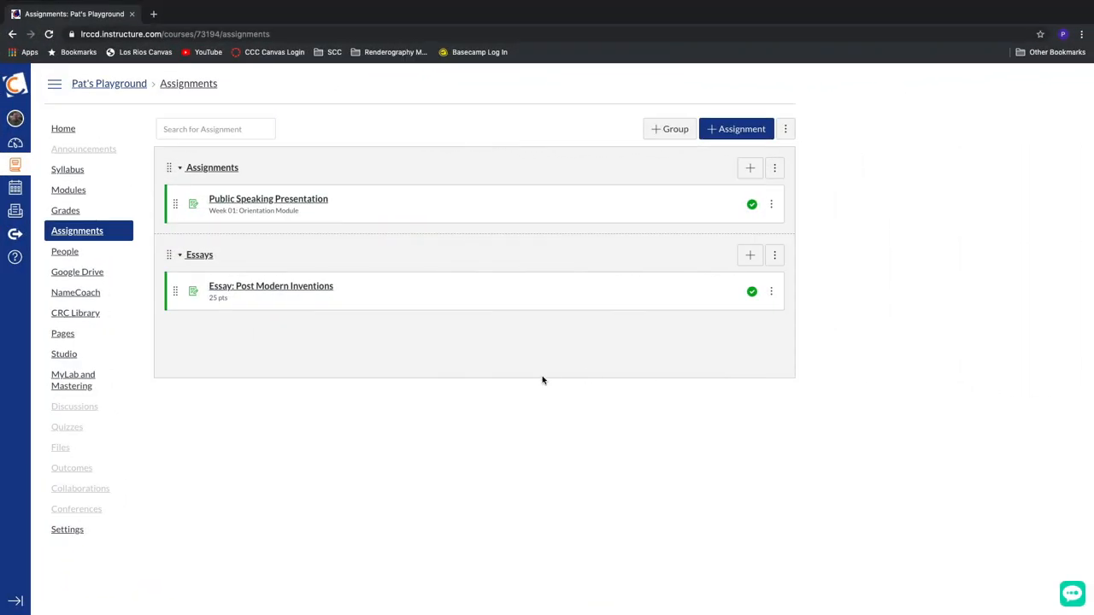
mouse_move(287, 327)
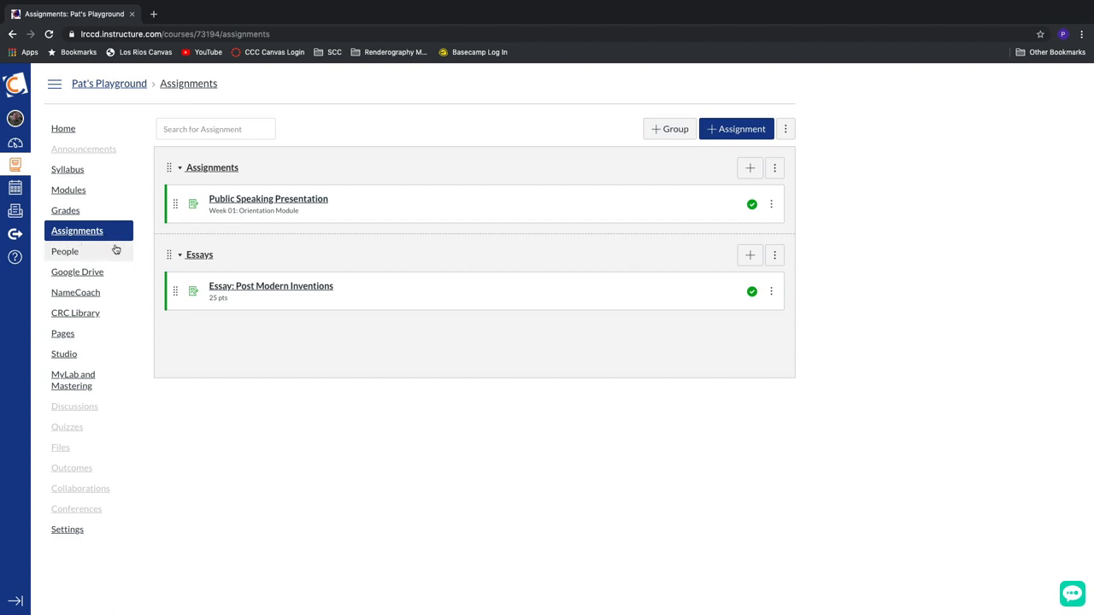
mouse_move(218, 291)
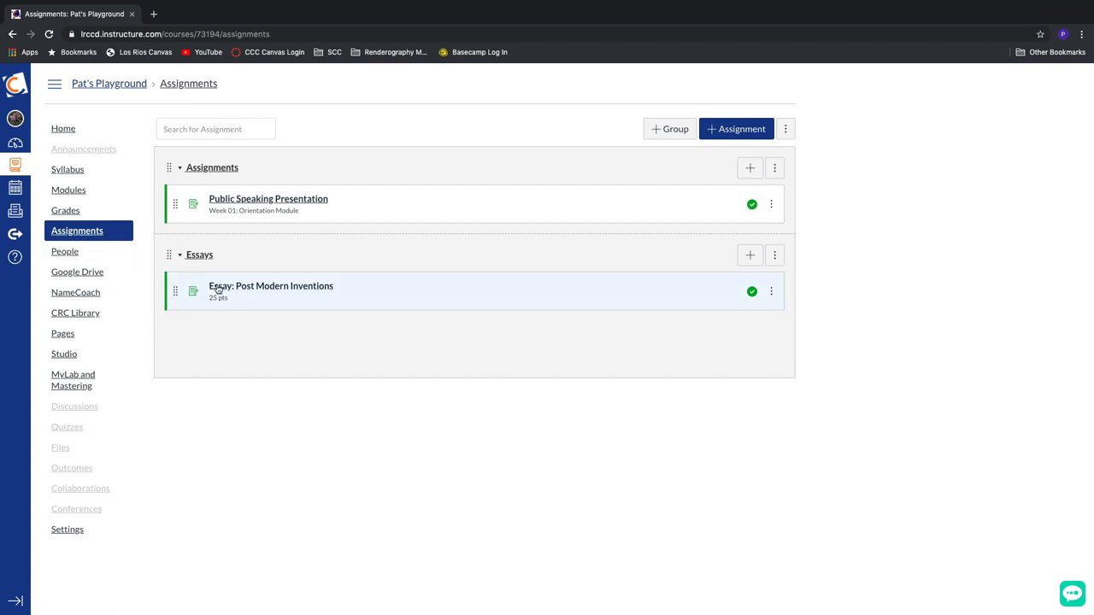
- Switch the Post Modern Inventions essay from Text Entry to Website URL, save, and go to course home
click(270, 285)
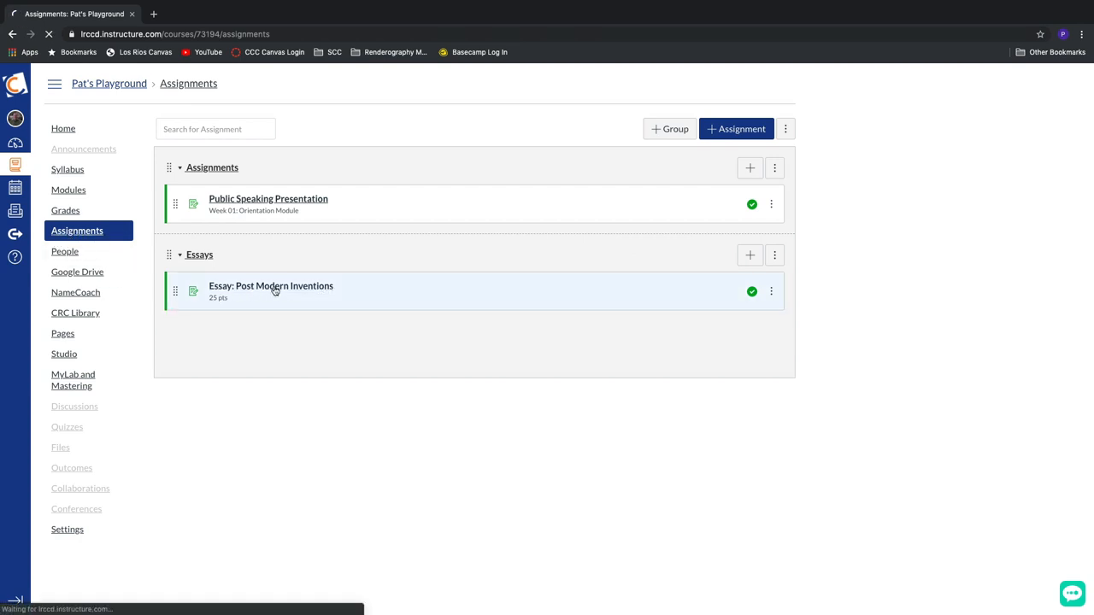
click(271, 285)
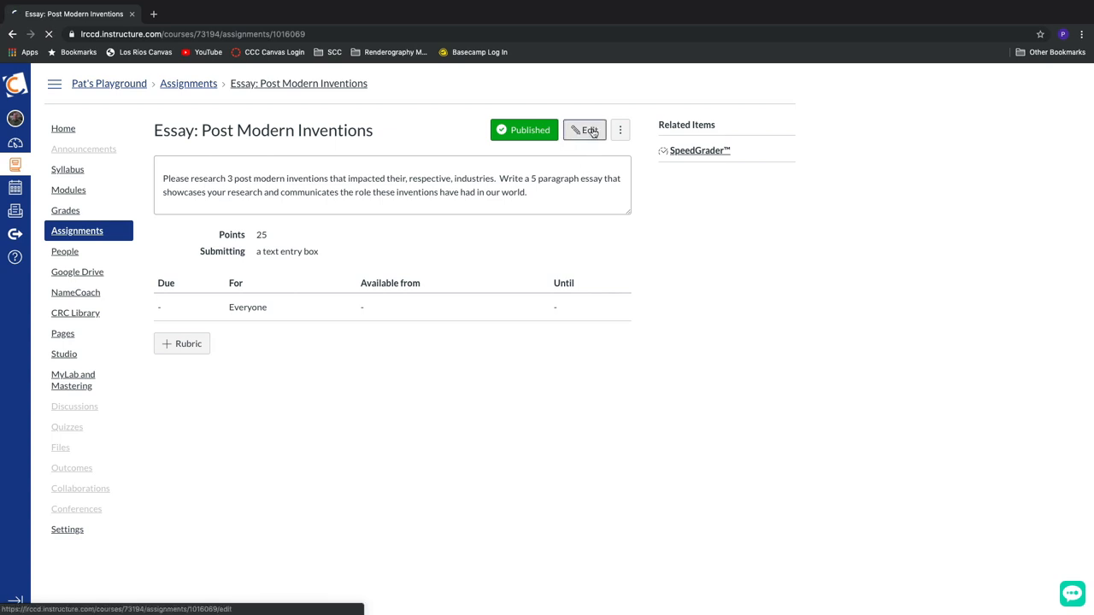
click(585, 130)
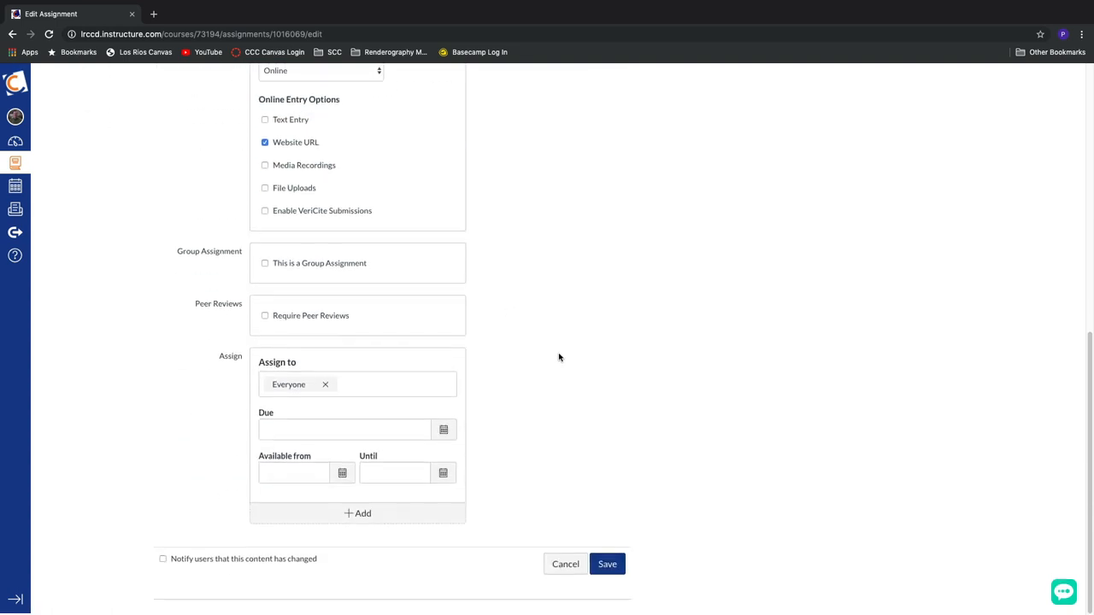
click(608, 564)
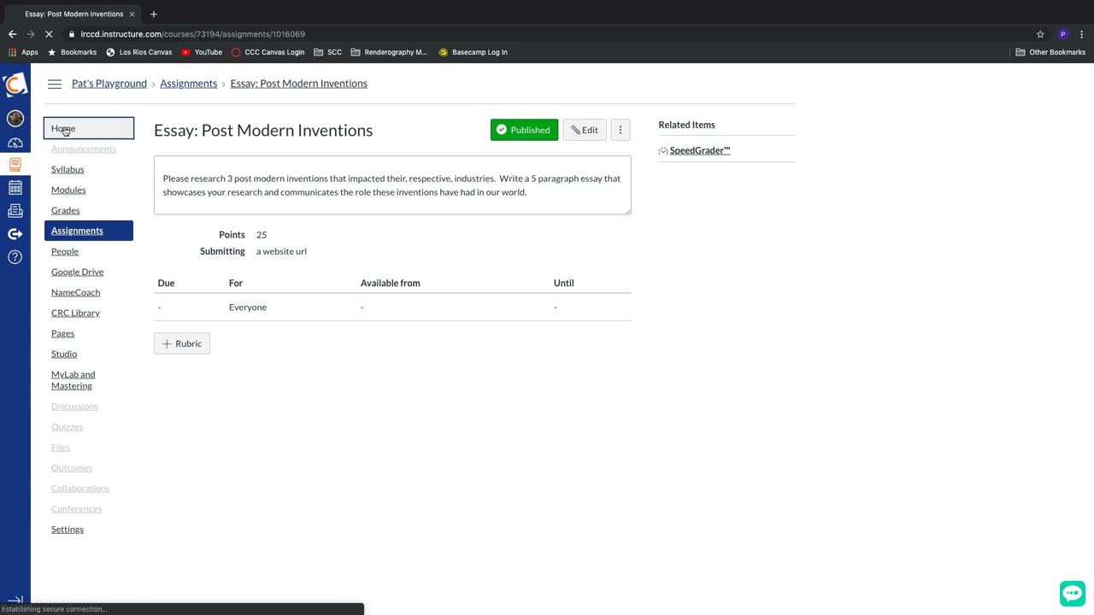
click(63, 128)
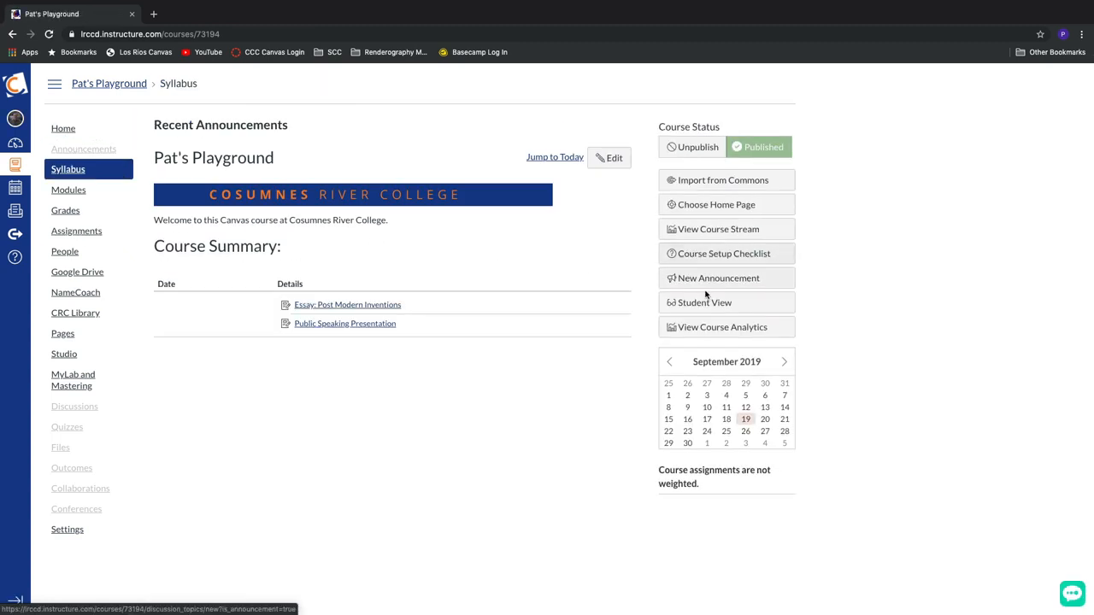
- Enter Student View and start a new submission for the Post Modern Inventions essay
click(705, 301)
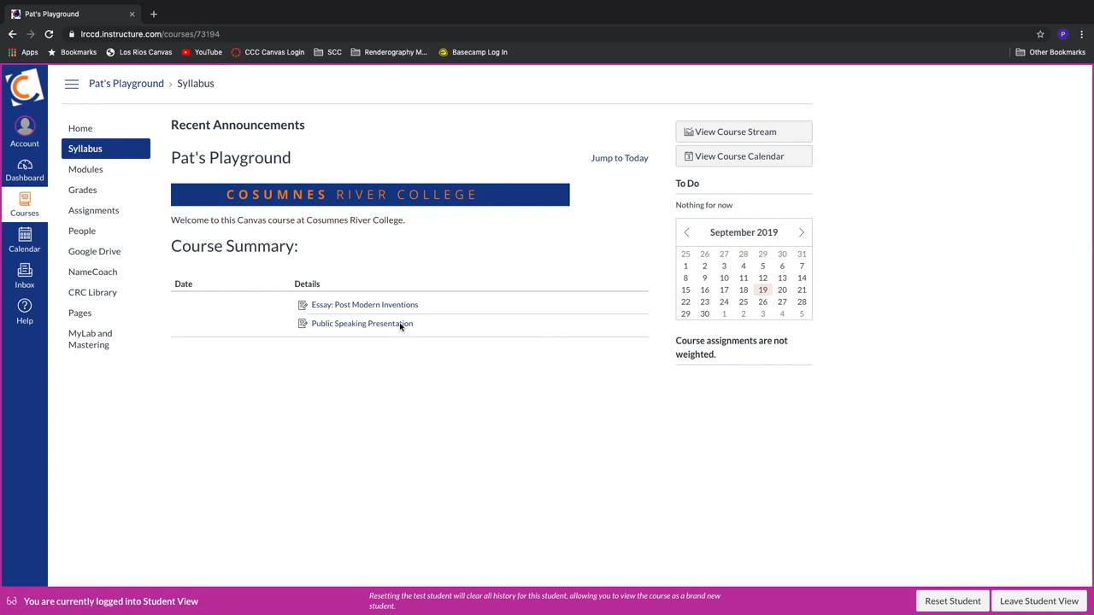
click(364, 304)
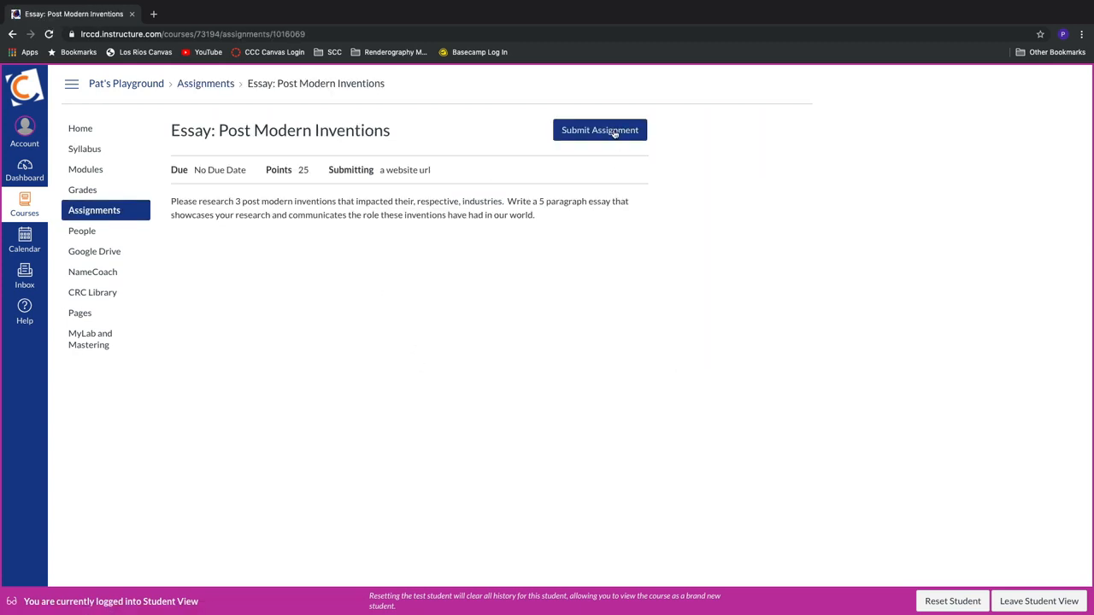
click(599, 130)
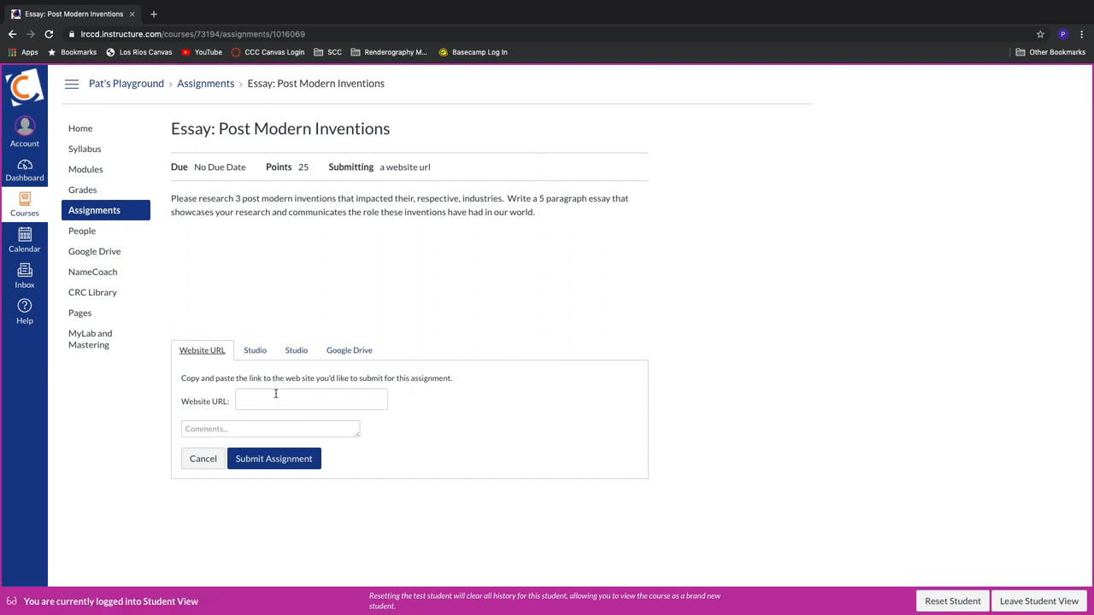
click(311, 399)
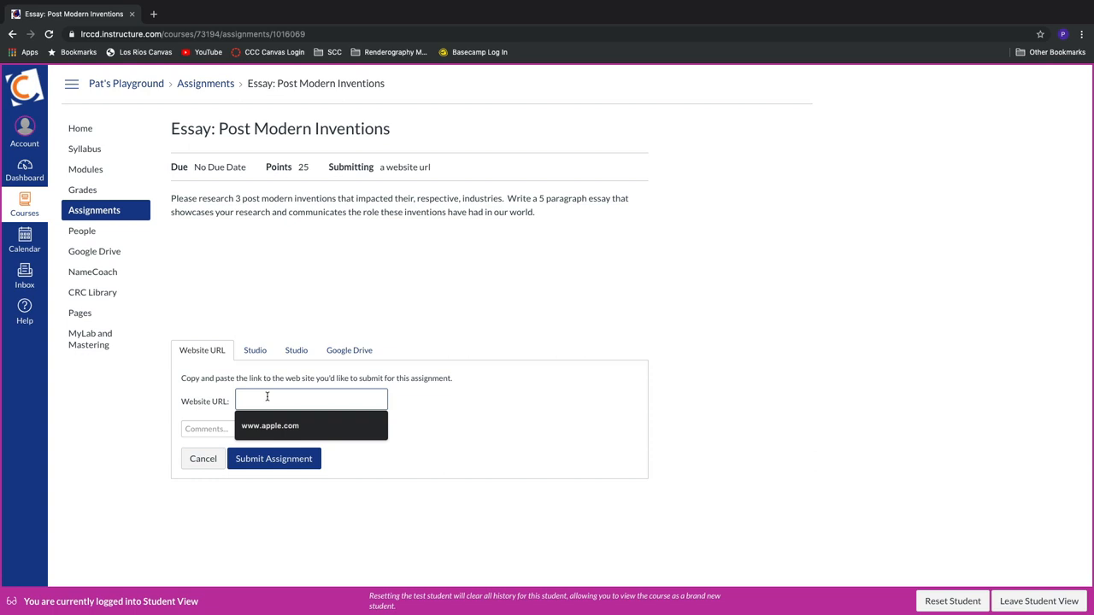
text(www.losrios.ed)
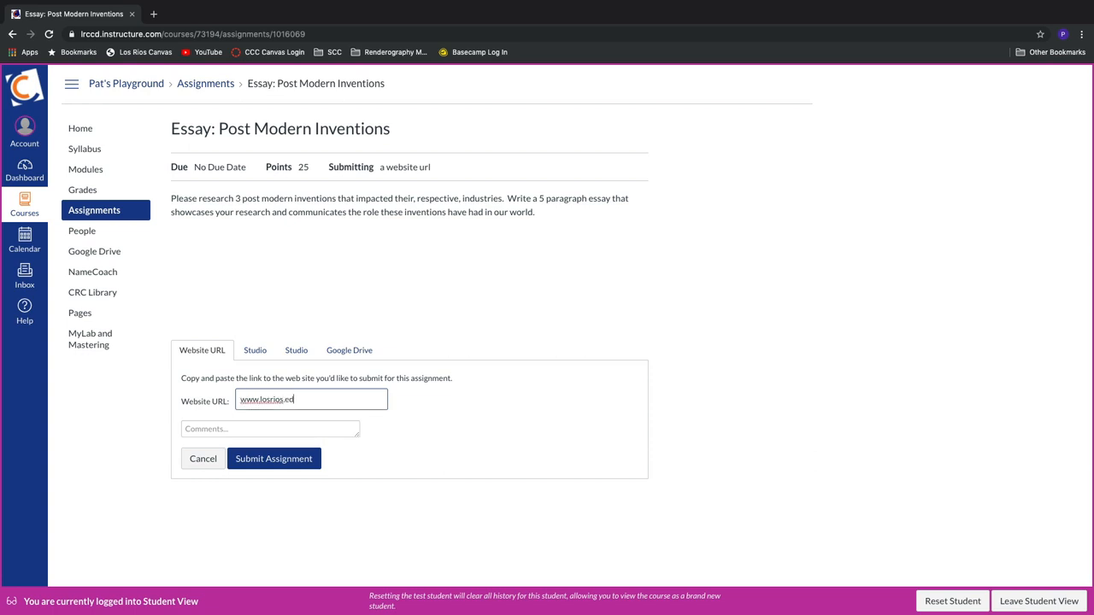
click(263, 428)
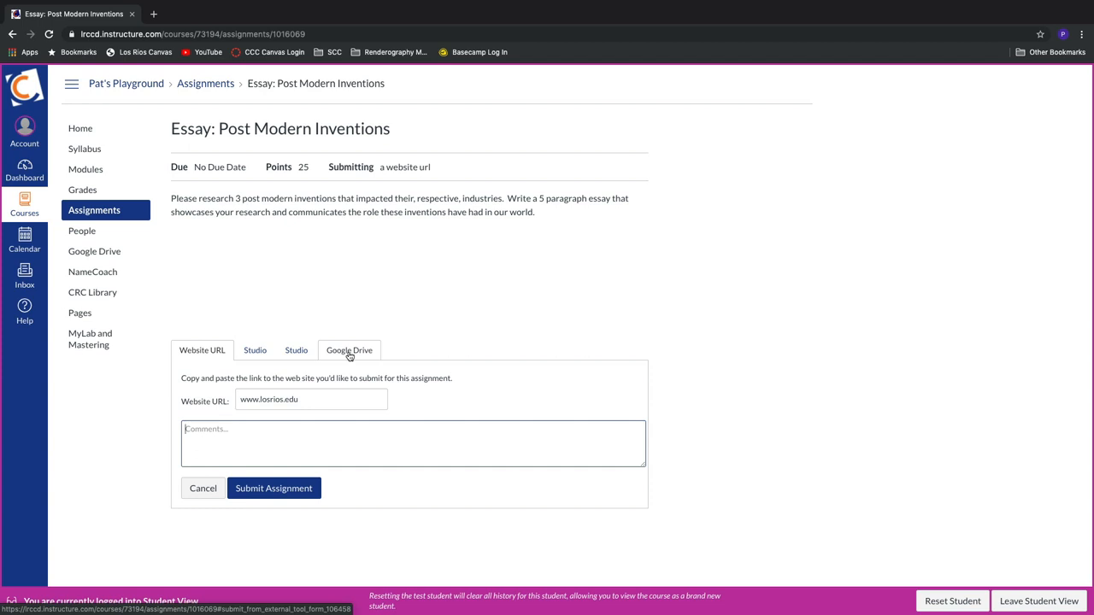
click(349, 350)
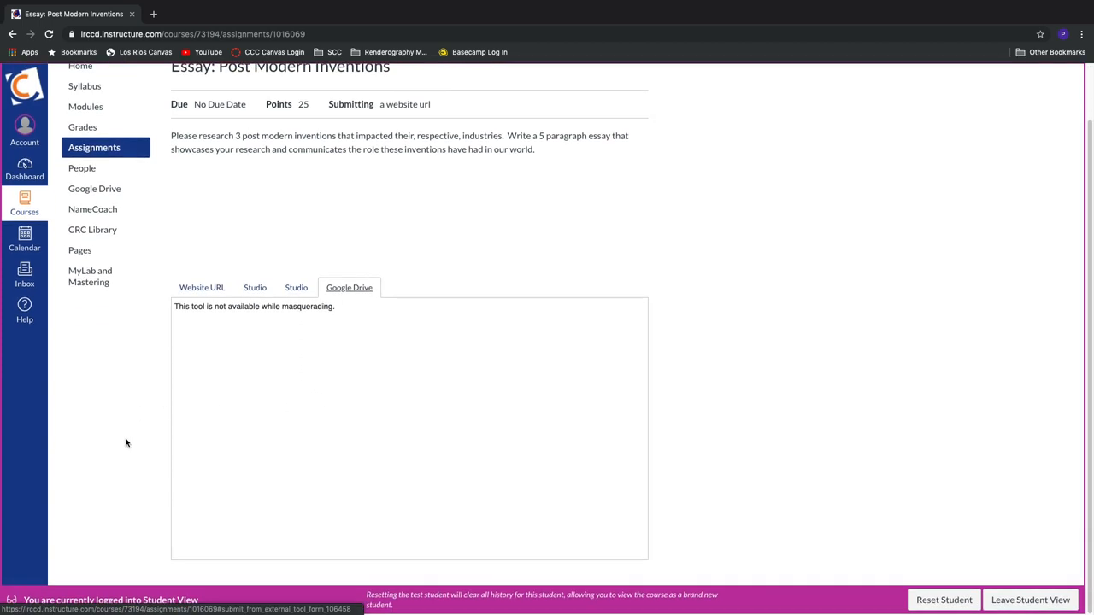
mouse_move(200, 379)
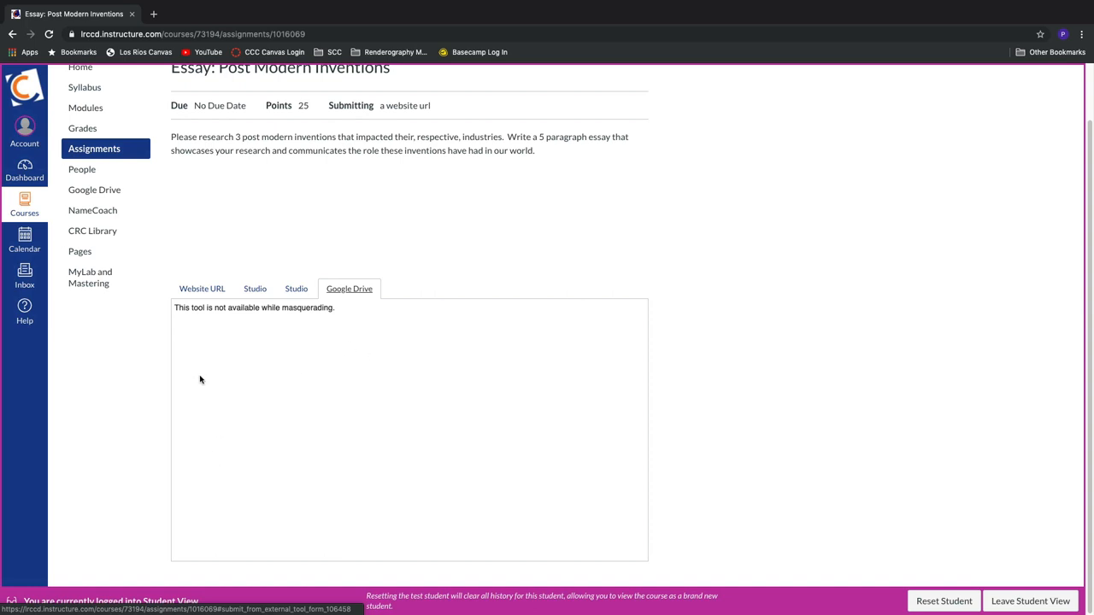
mouse_move(563, 515)
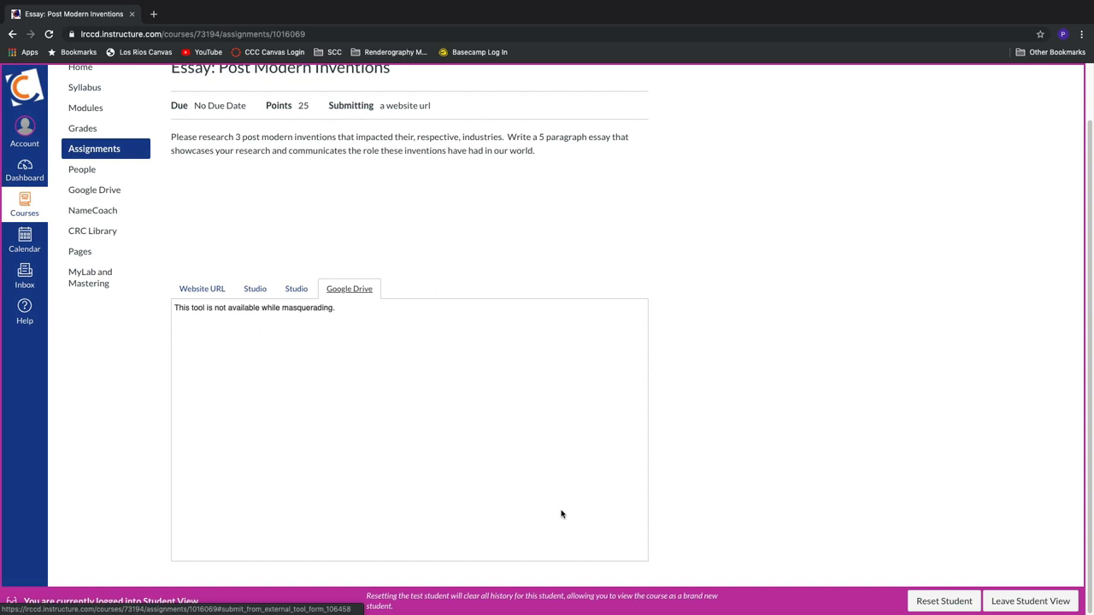
mouse_move(333, 434)
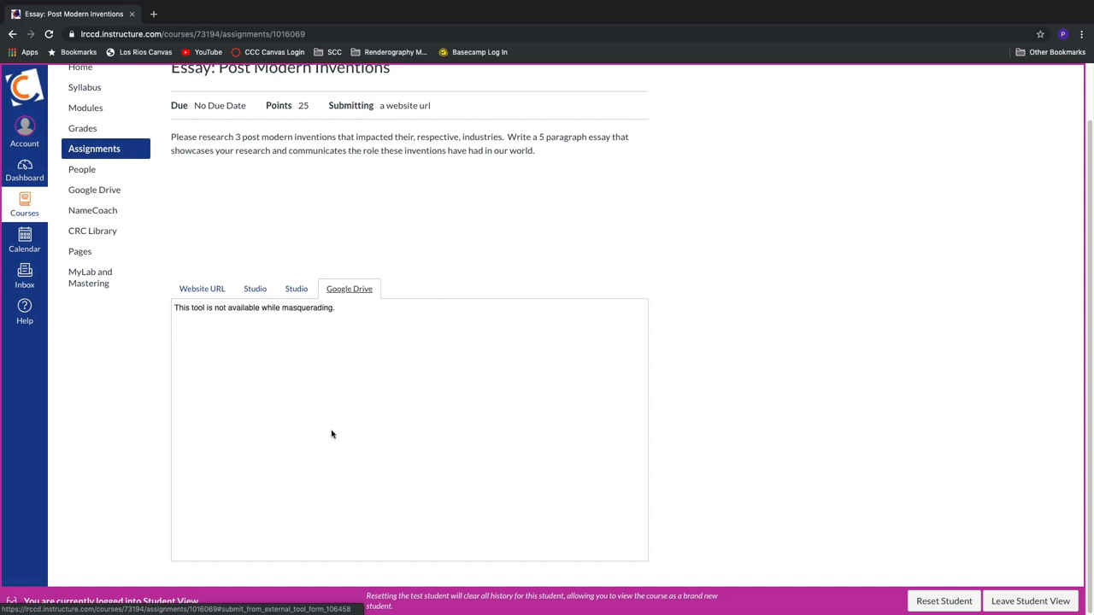
mouse_move(332, 428)
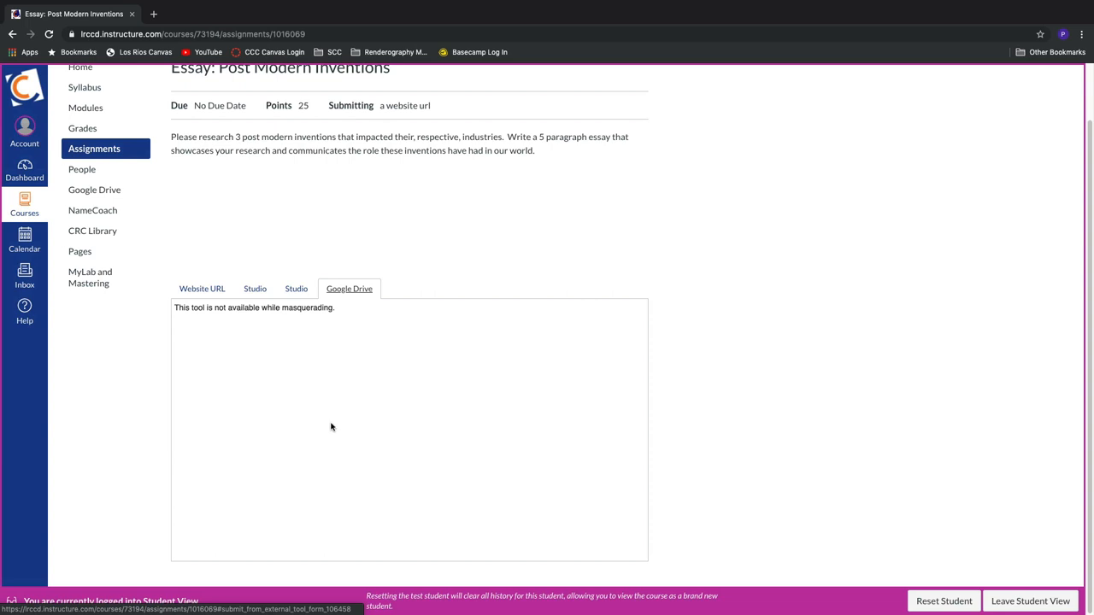
mouse_move(255, 320)
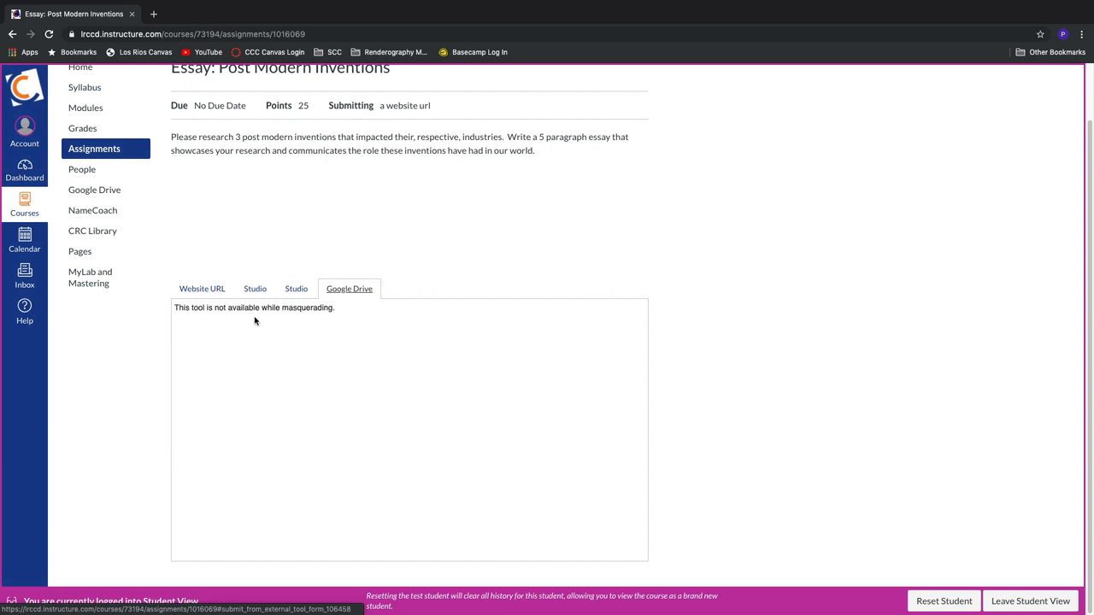
click(254, 288)
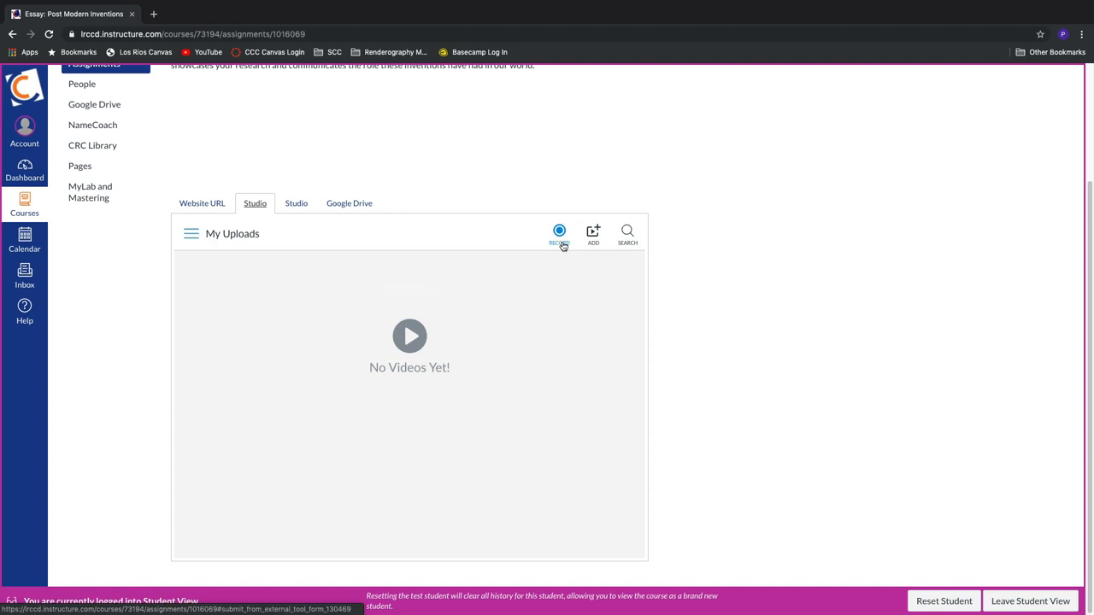
mouse_move(552, 247)
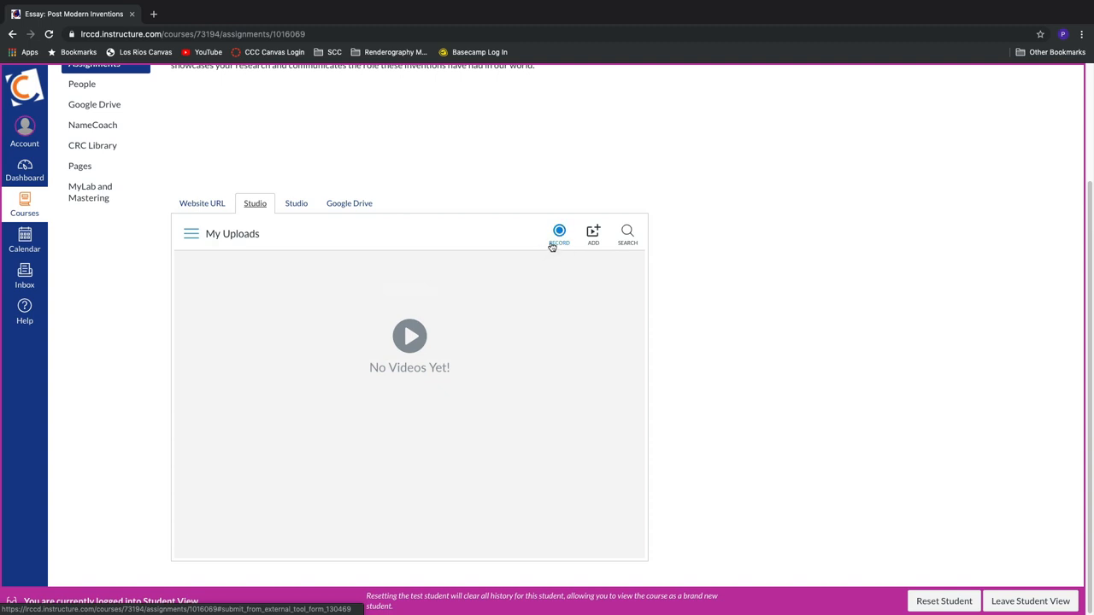
click(559, 232)
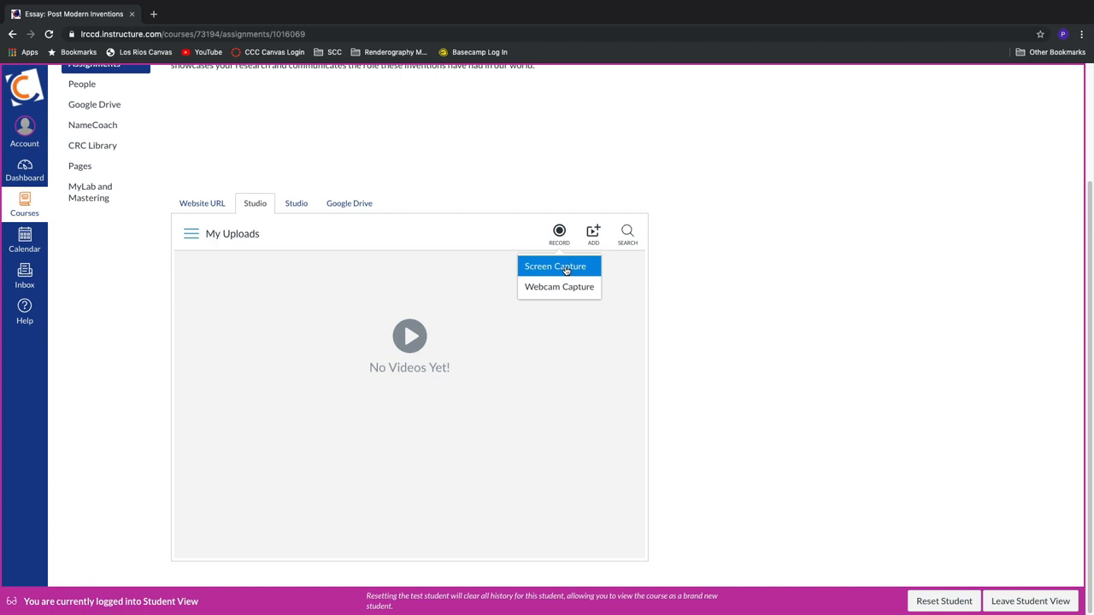
mouse_move(805, 383)
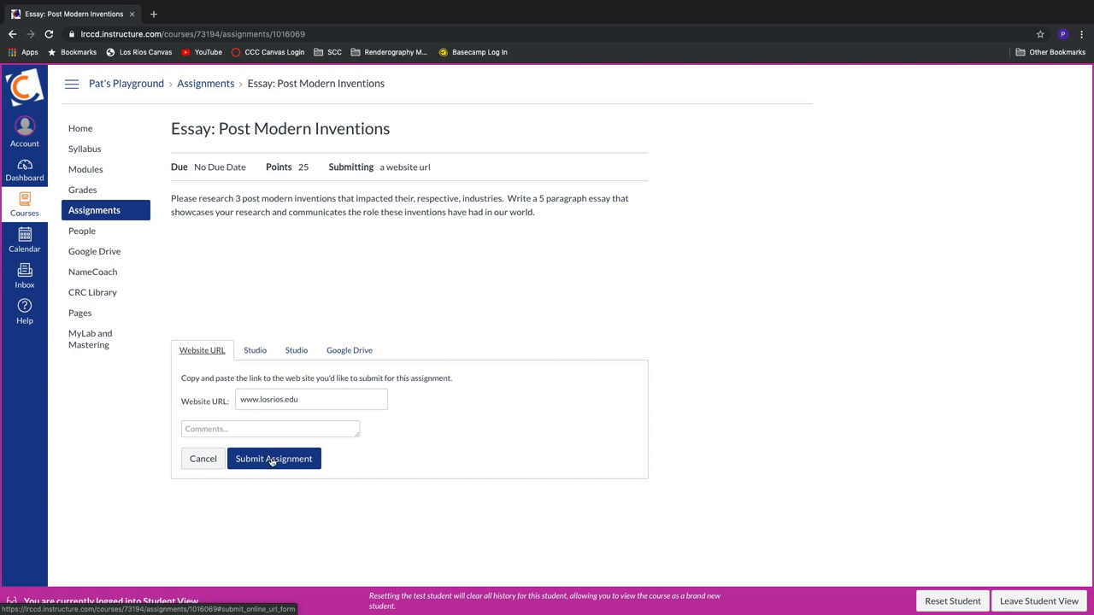
click(273, 458)
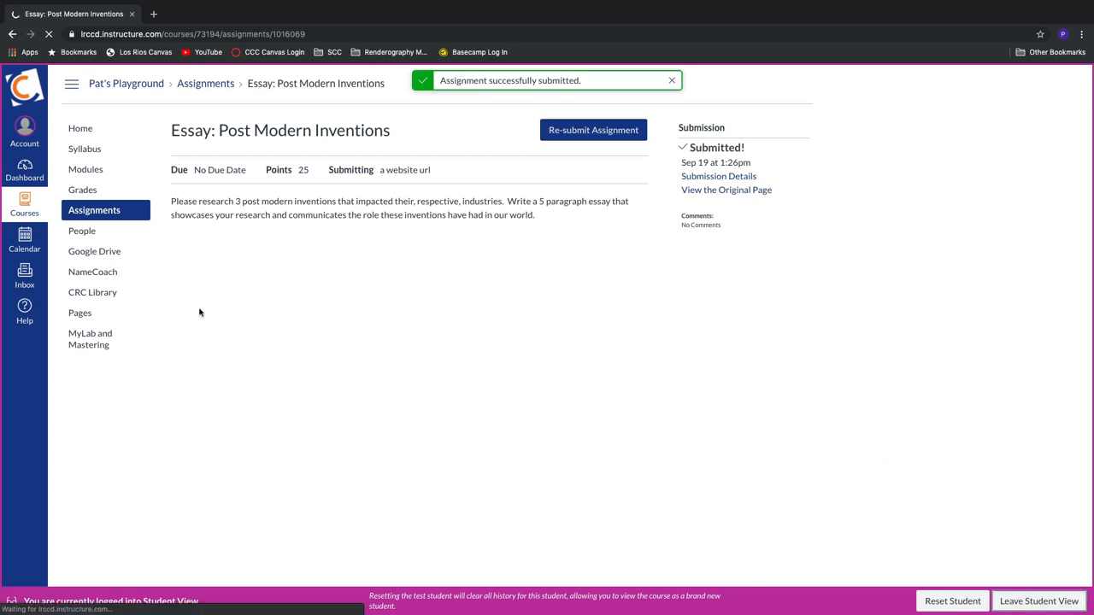
click(1039, 601)
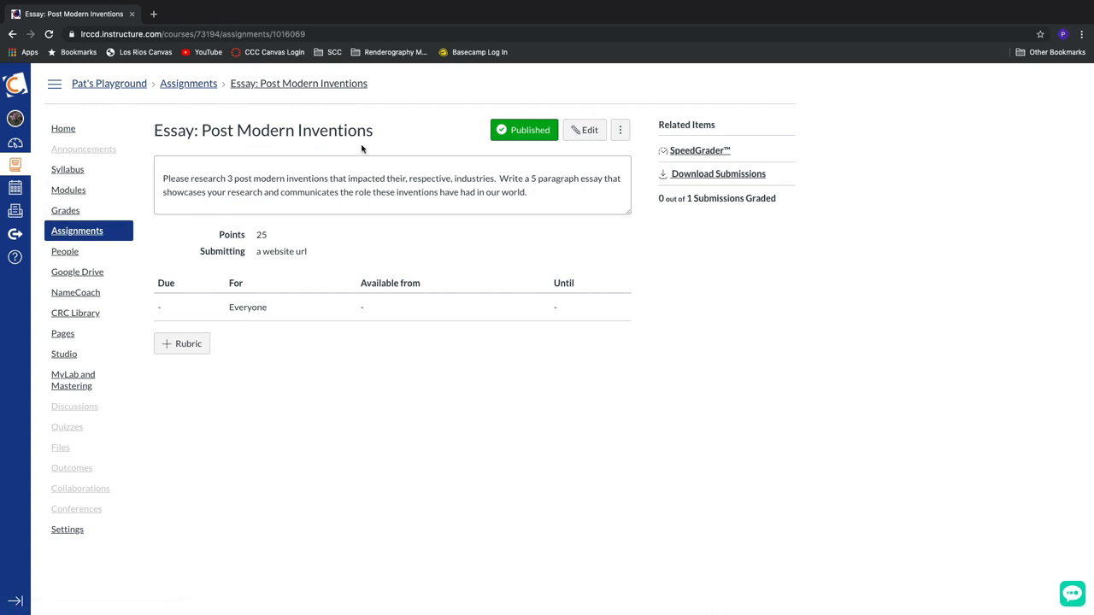
mouse_move(708, 158)
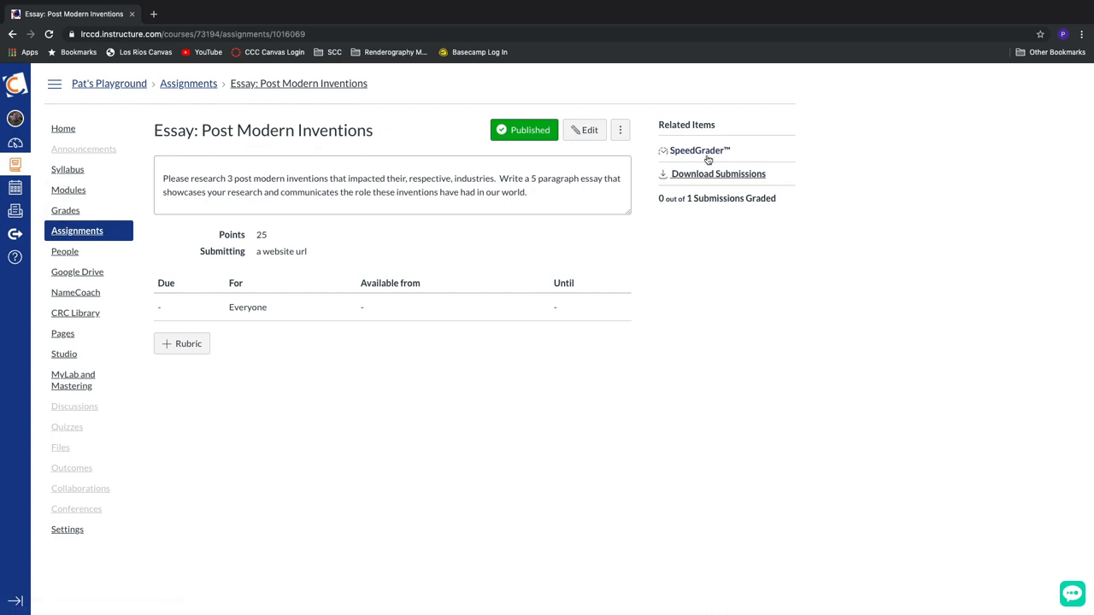
click(696, 149)
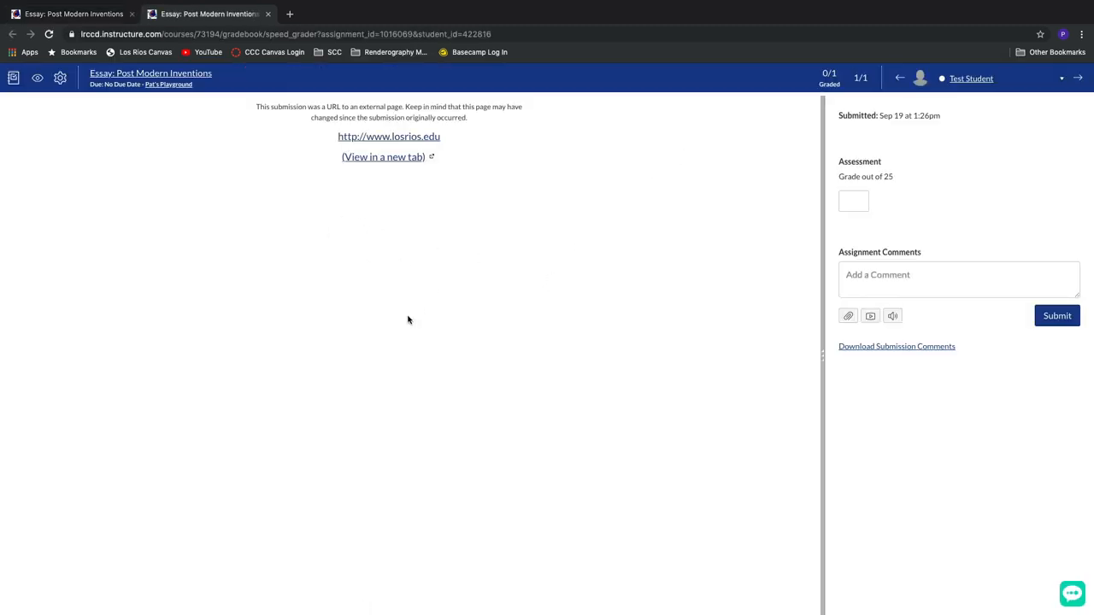
mouse_move(298, 208)
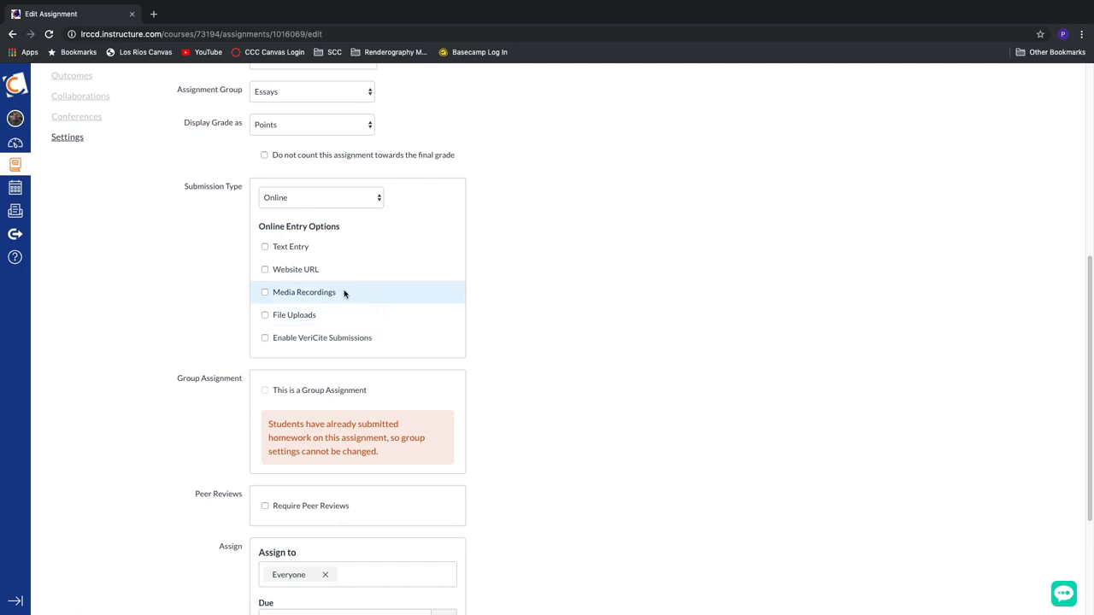
mouse_move(298, 292)
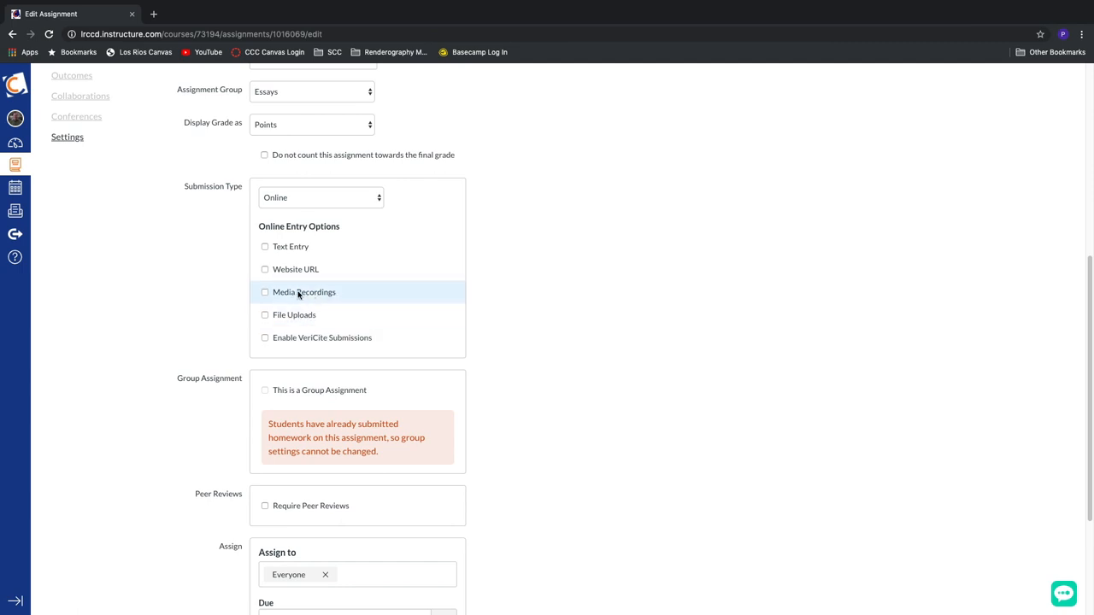
mouse_move(297, 296)
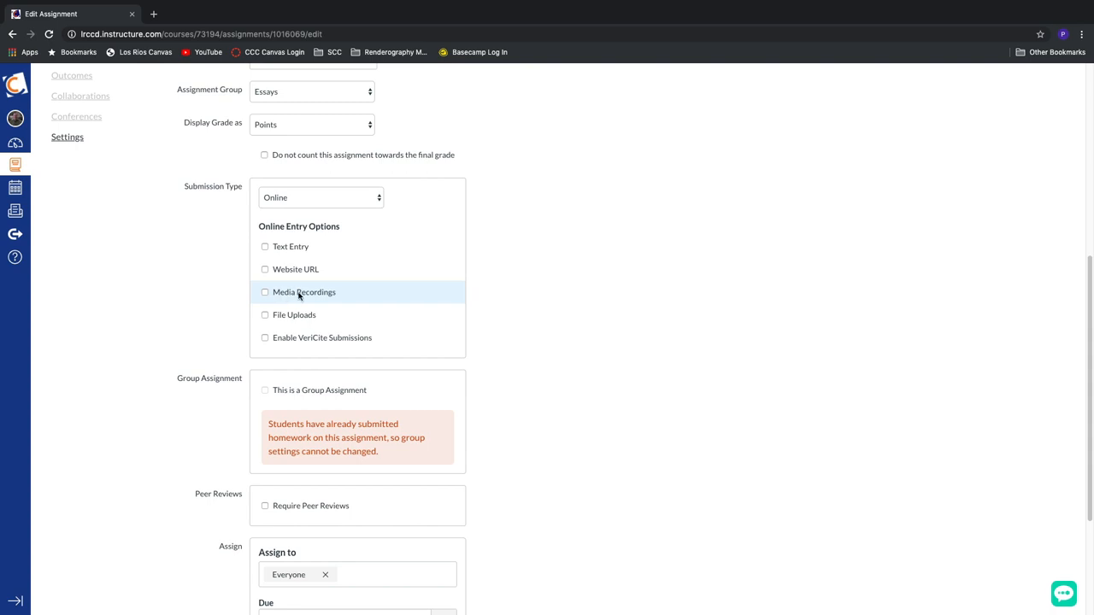
mouse_move(293, 314)
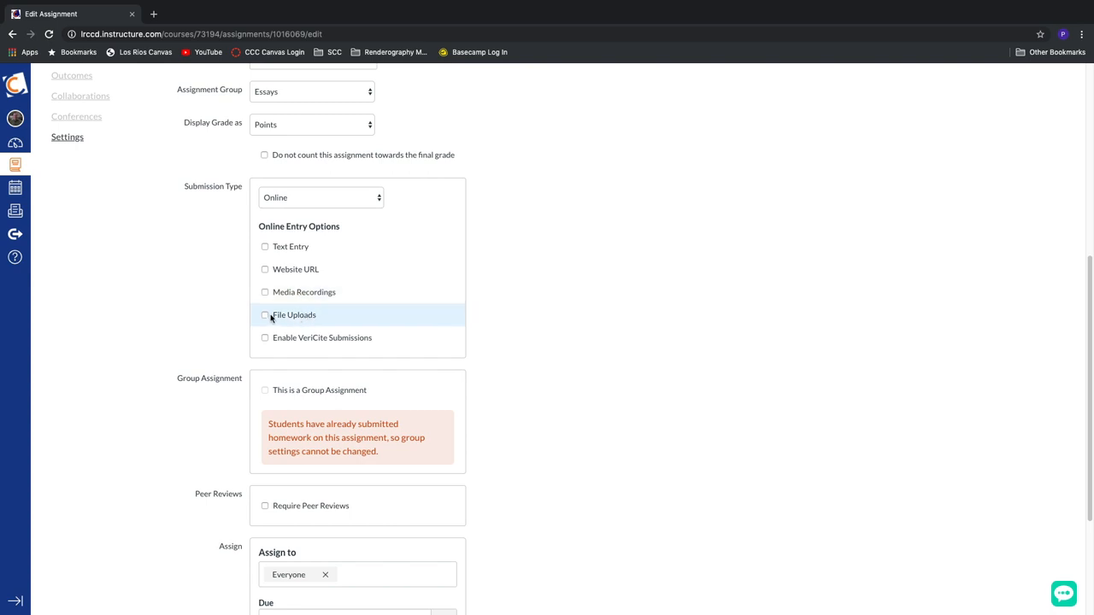
mouse_move(294, 316)
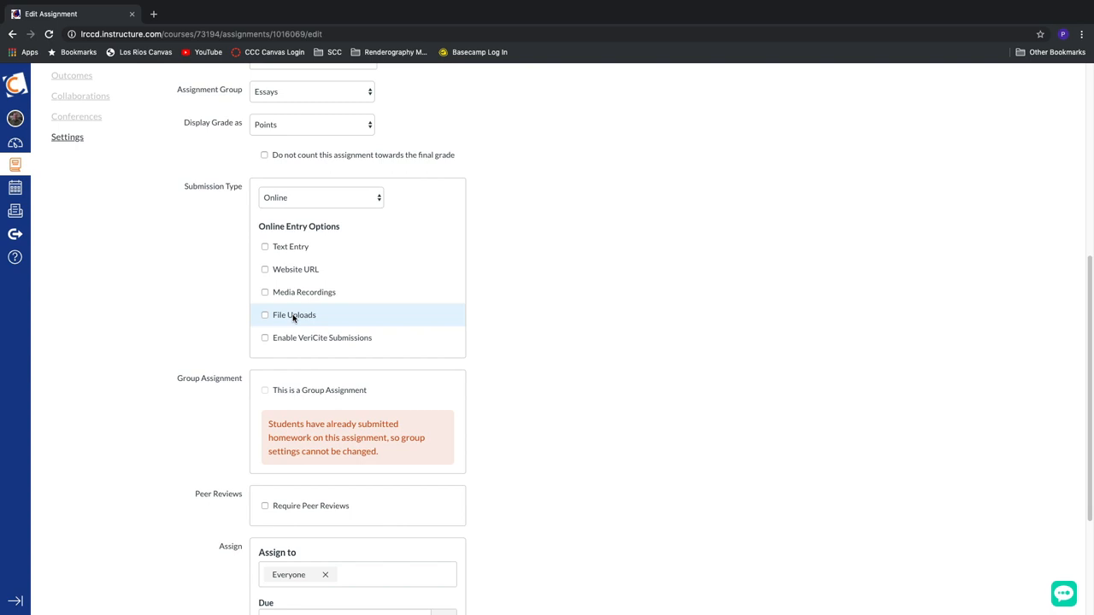
mouse_move(278, 318)
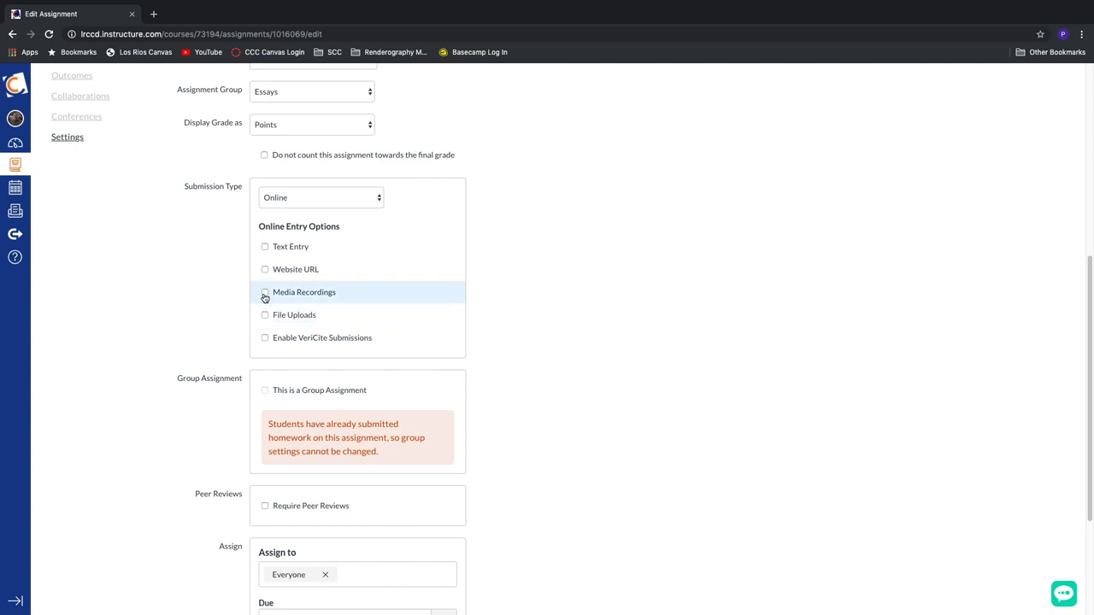
mouse_move(271, 302)
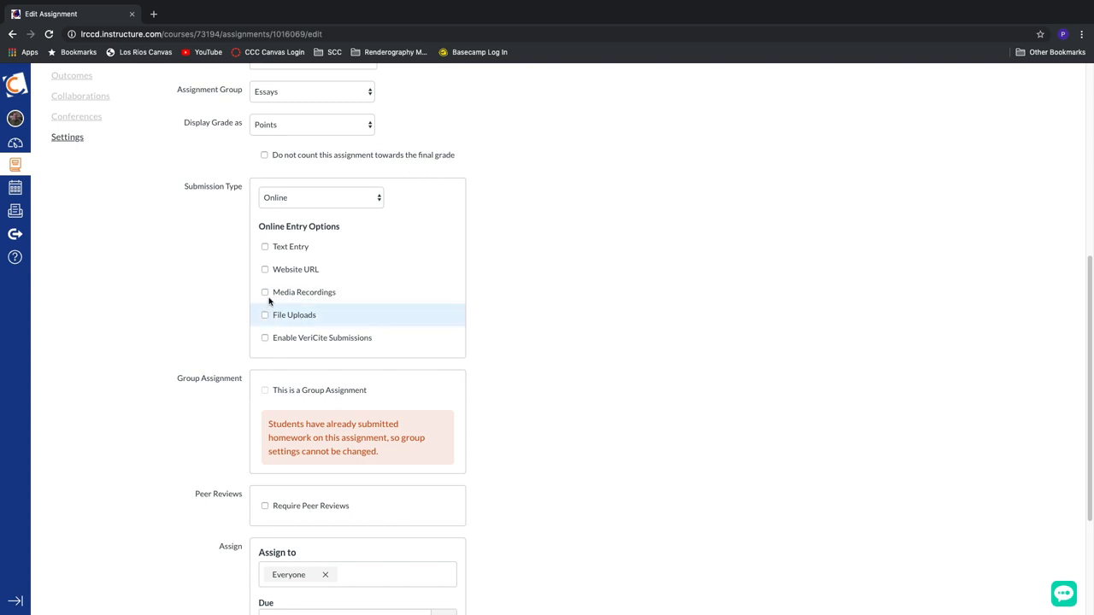
mouse_move(214, 328)
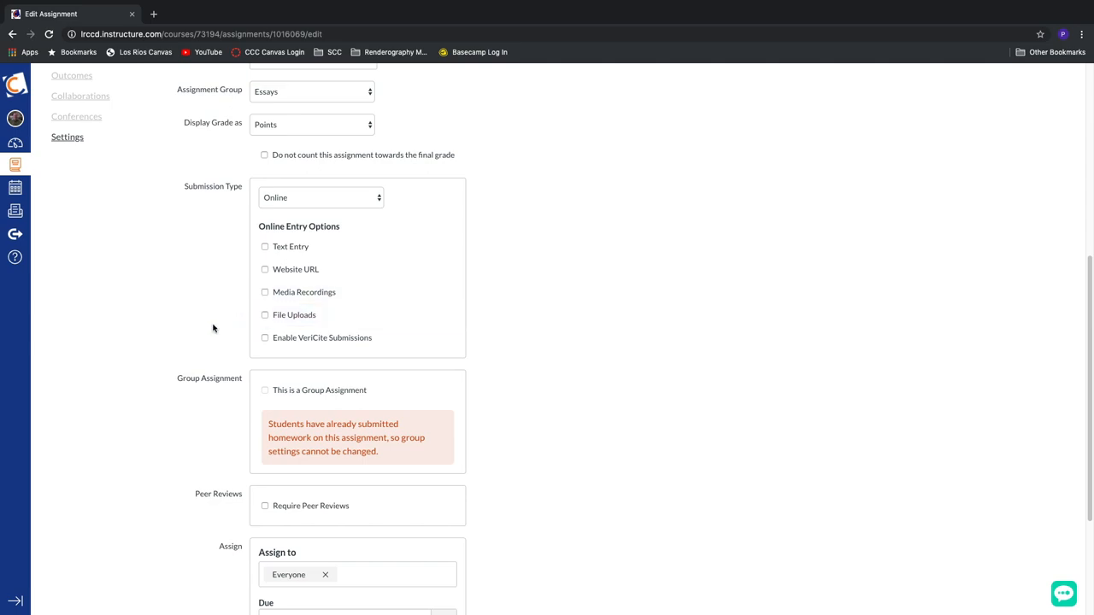